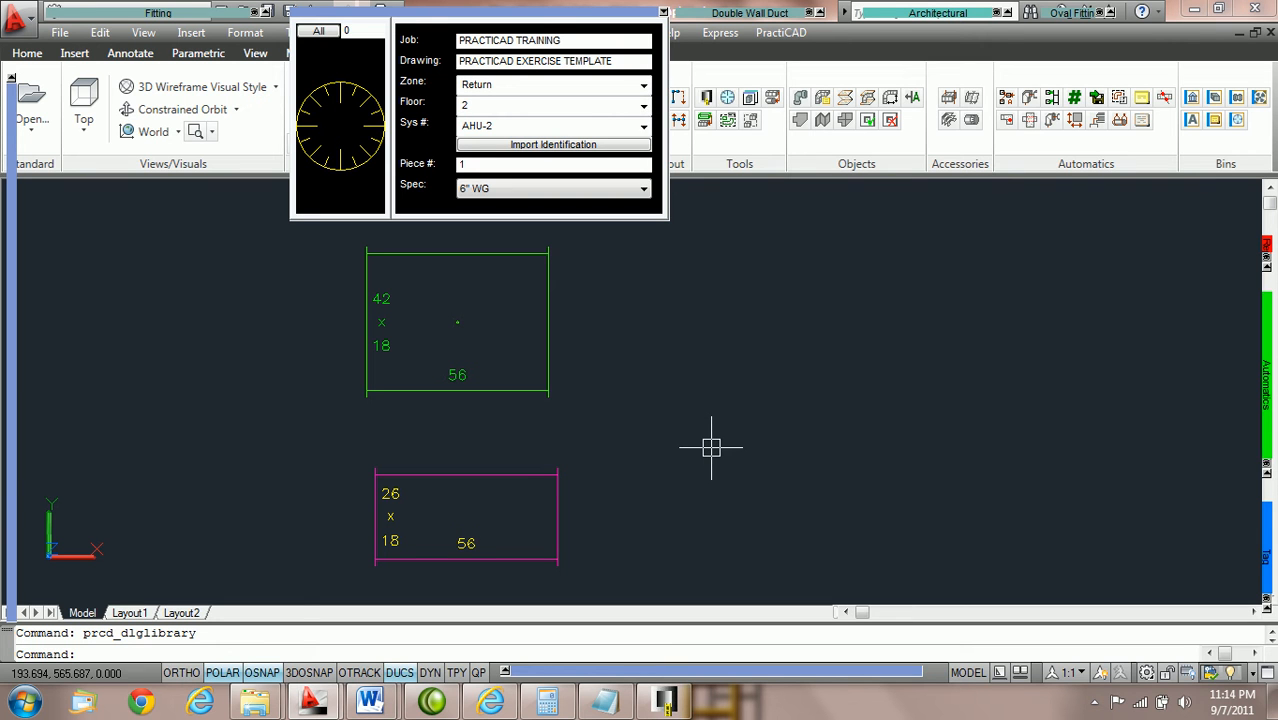
mouse_move(707, 411)
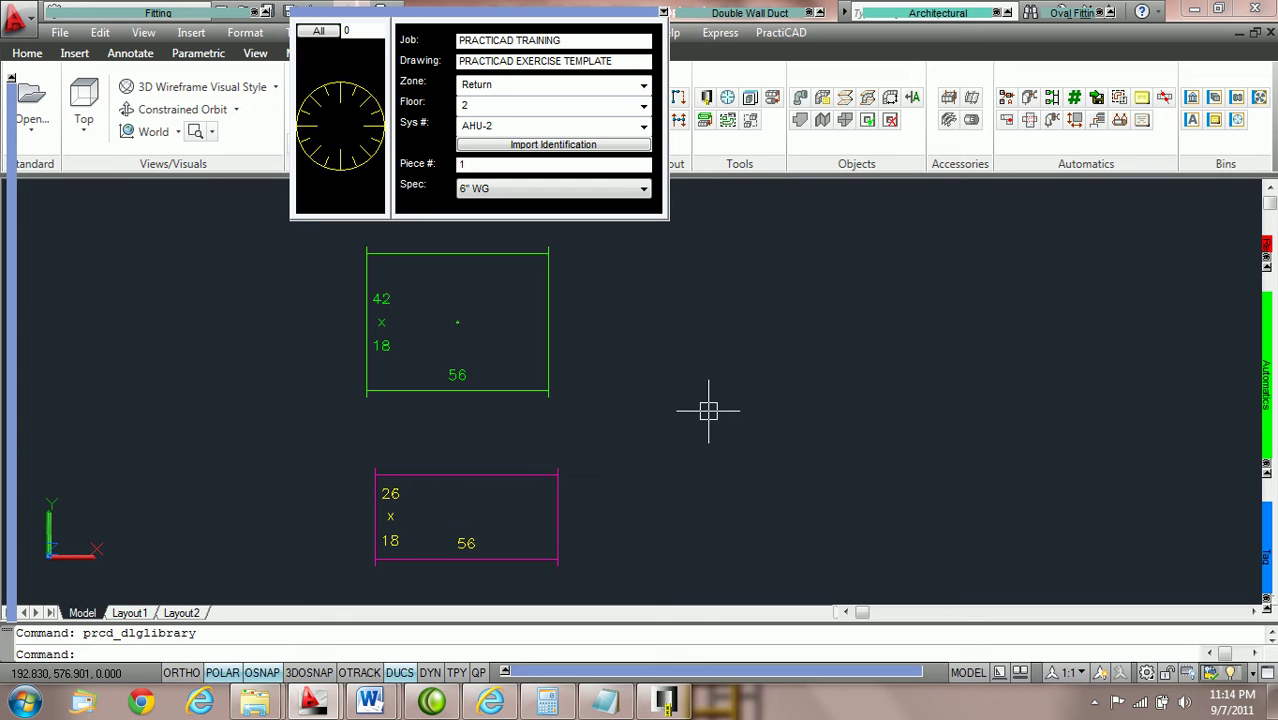
mouse_move(688, 400)
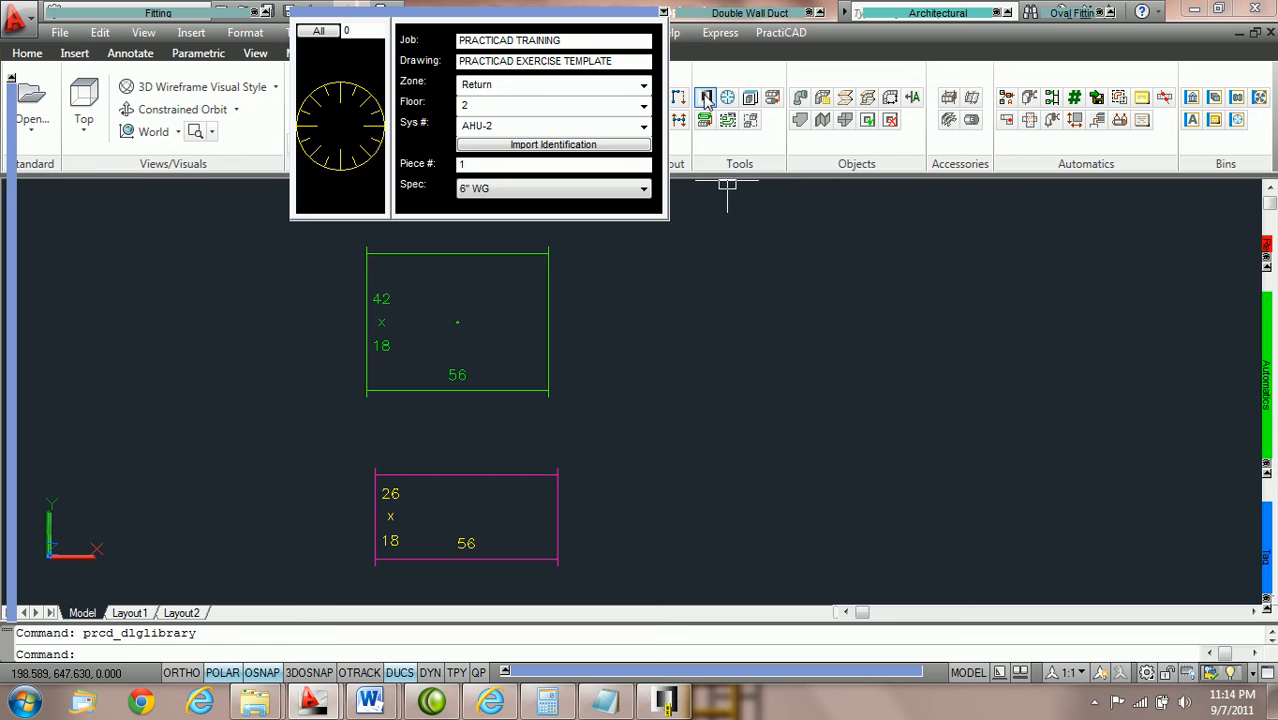
mouse_move(706, 97)
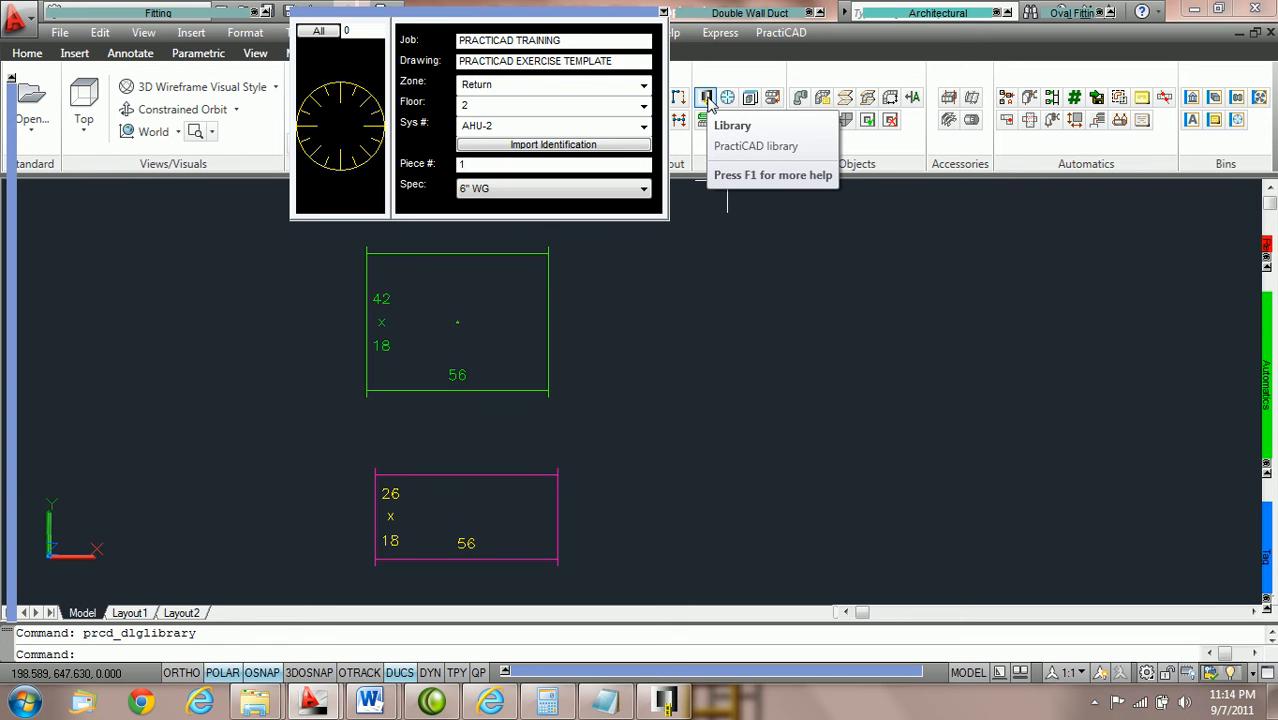
- Show the Ductwork section of the PractiCAD library settings
click(732, 125)
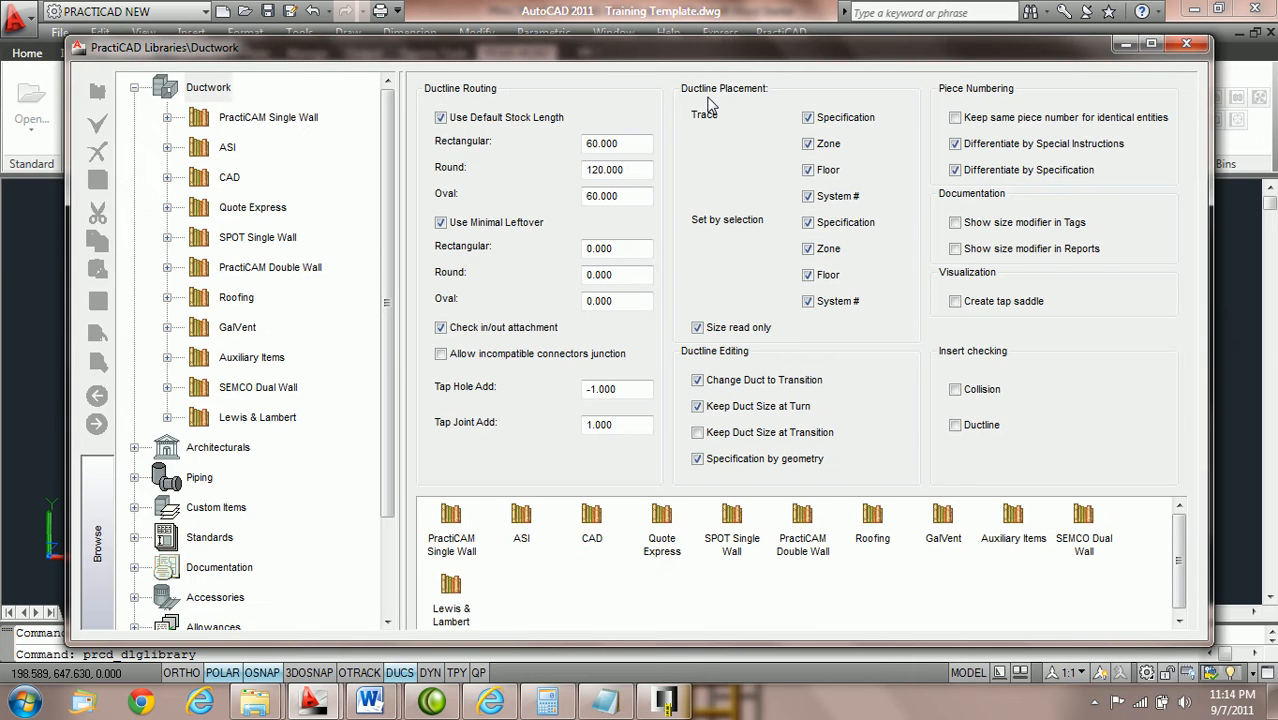
mouse_move(205, 95)
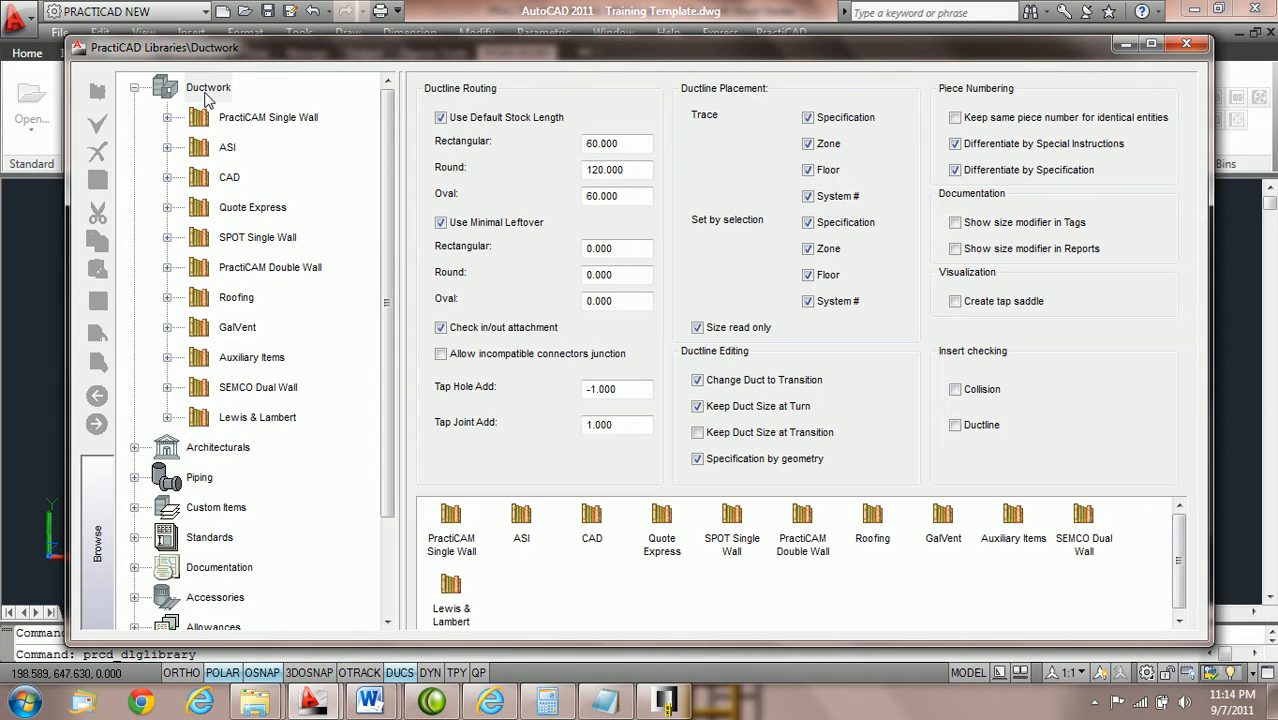
click(208, 87)
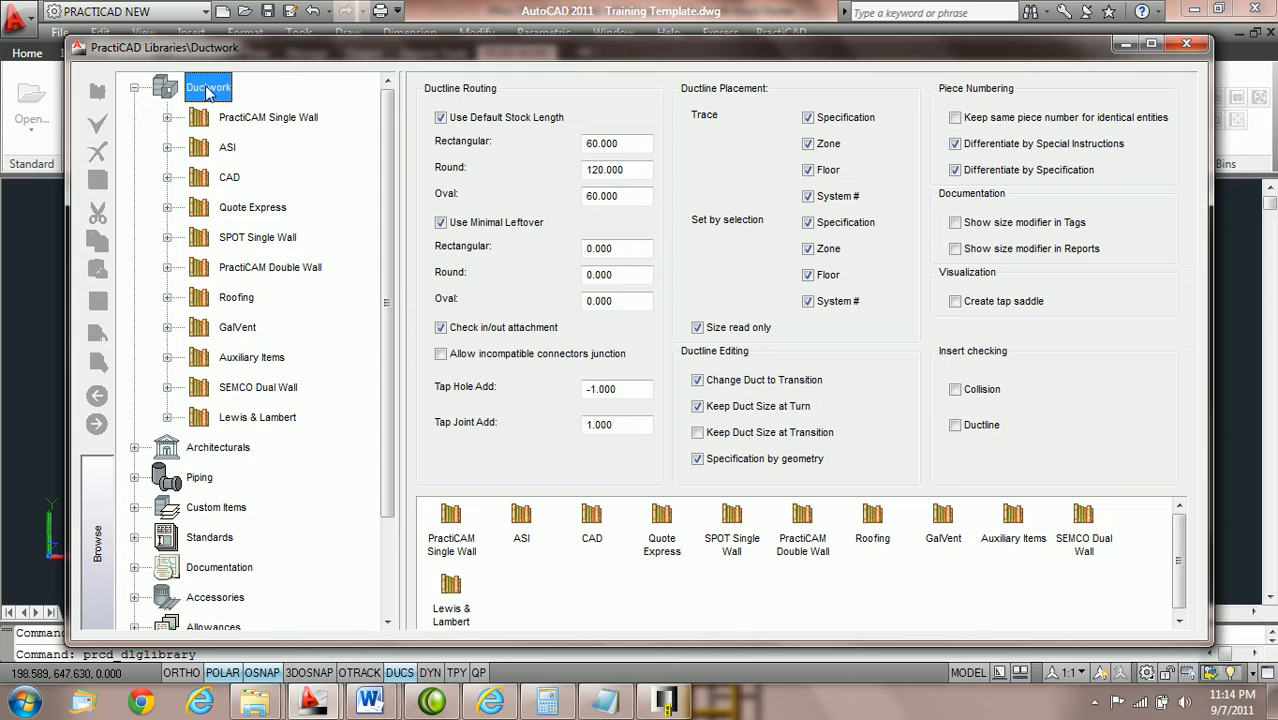
mouse_move(865, 102)
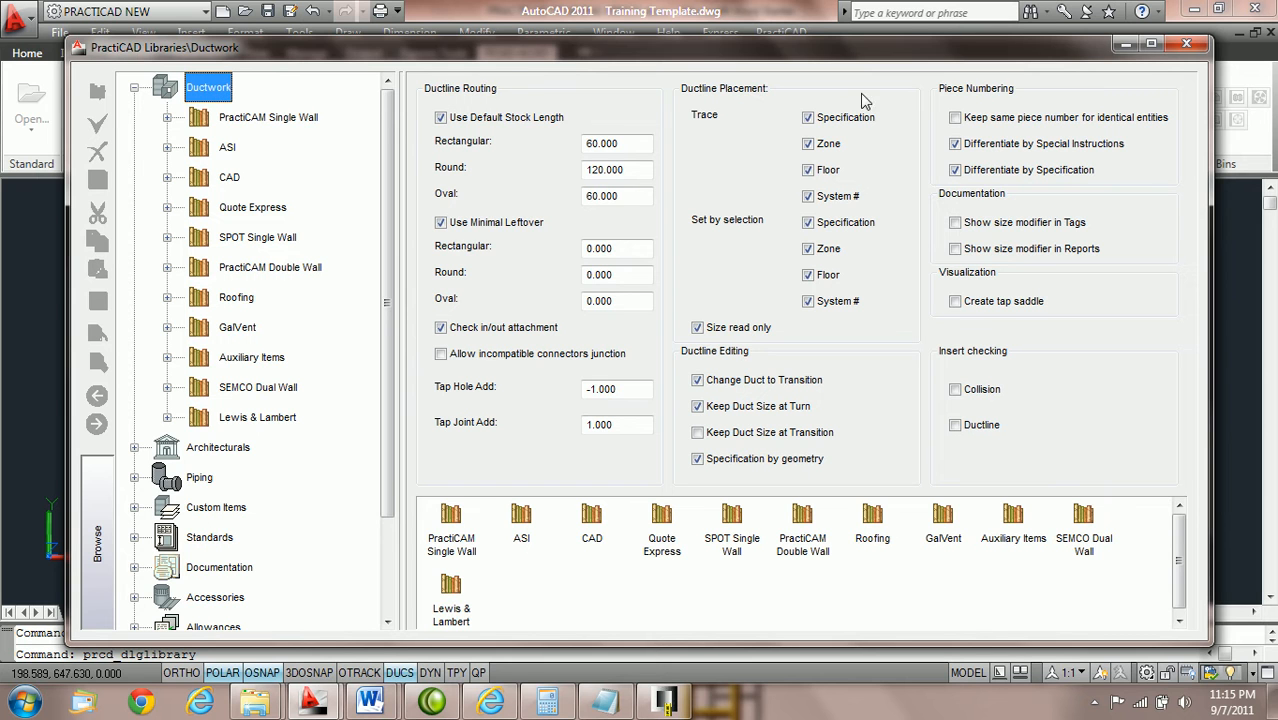
mouse_move(647, 317)
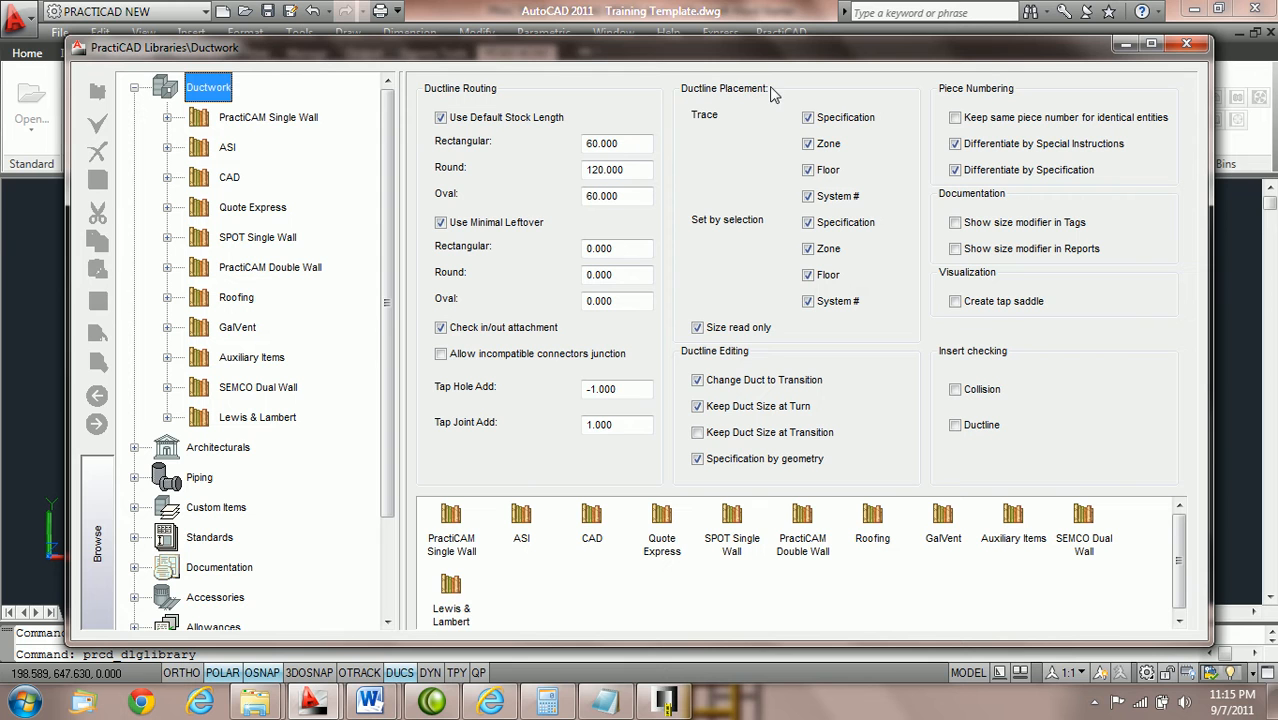
mouse_move(714, 125)
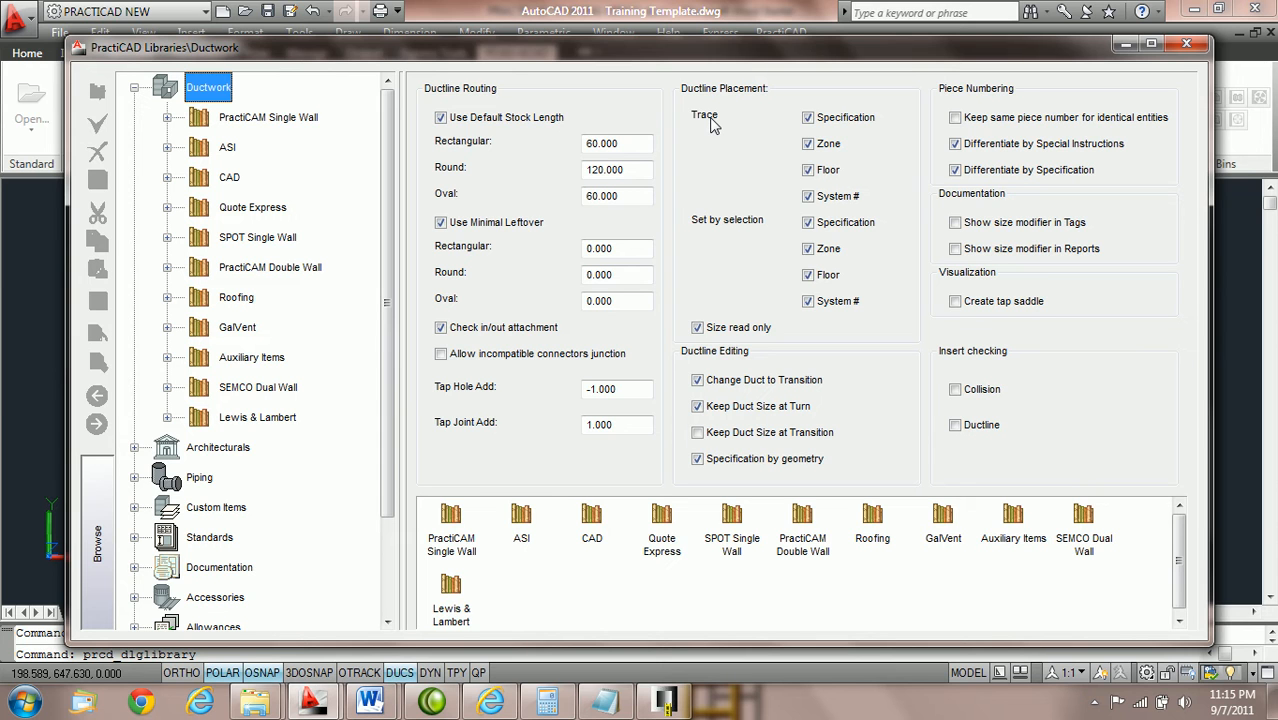
mouse_move(751, 101)
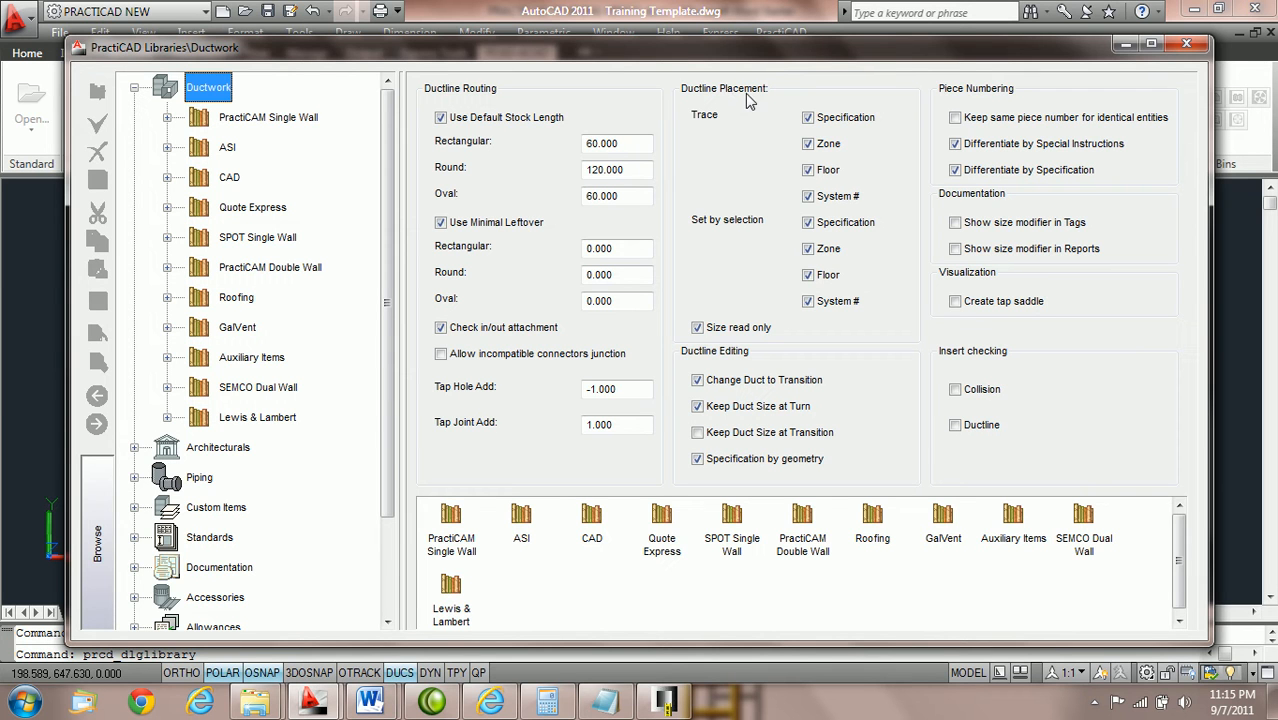
mouse_move(723, 232)
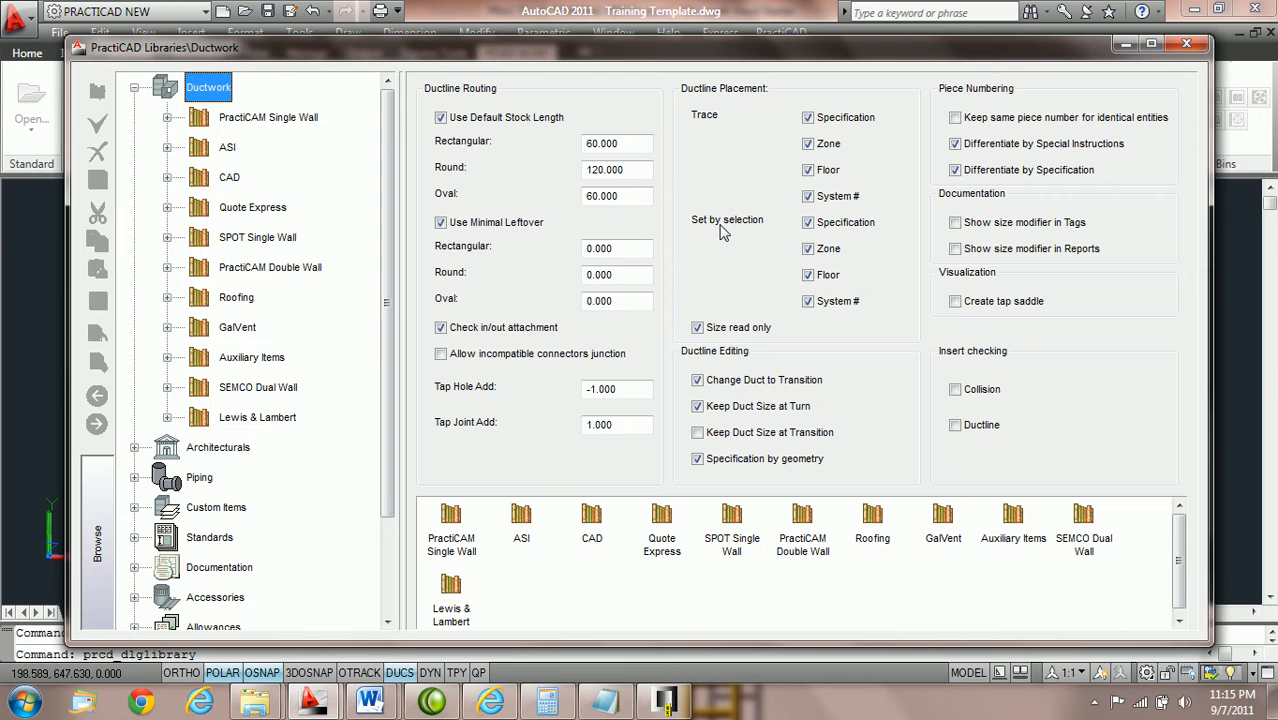
mouse_move(740, 228)
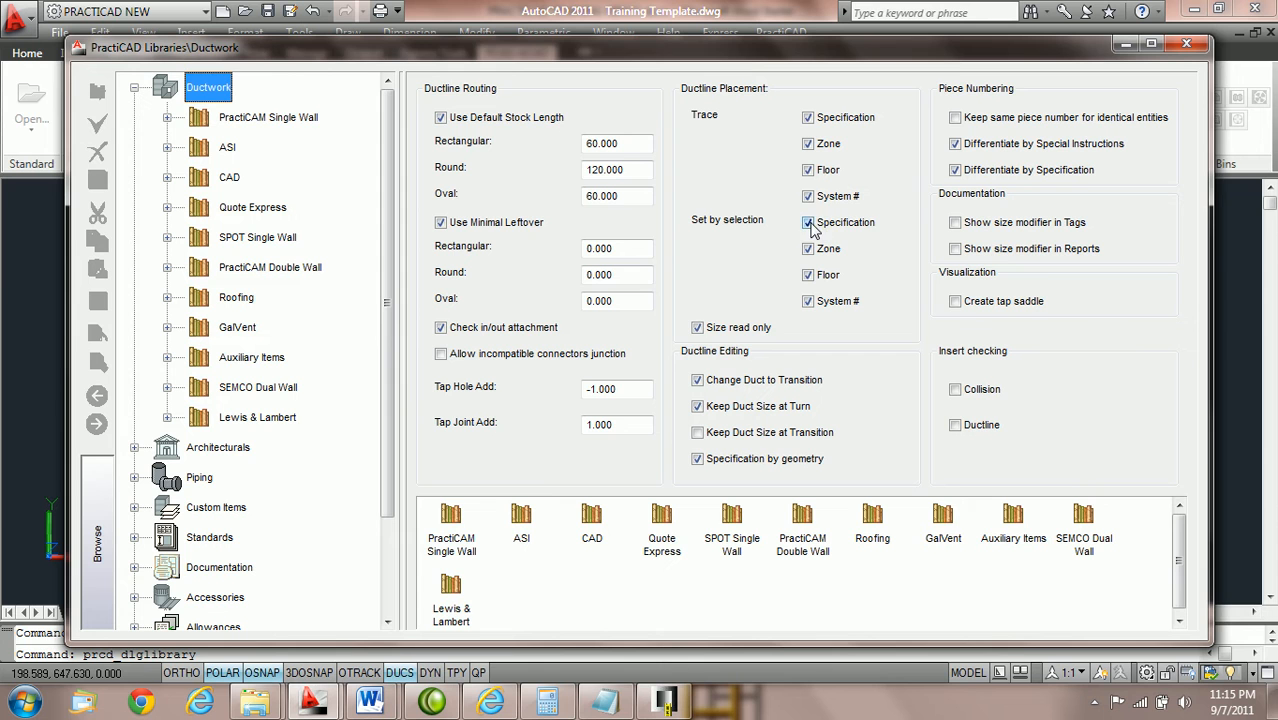
- Clear the Set-by-selection options for specification, zone, floor and System #, keeping Trace options, and close the library
click(807, 222)
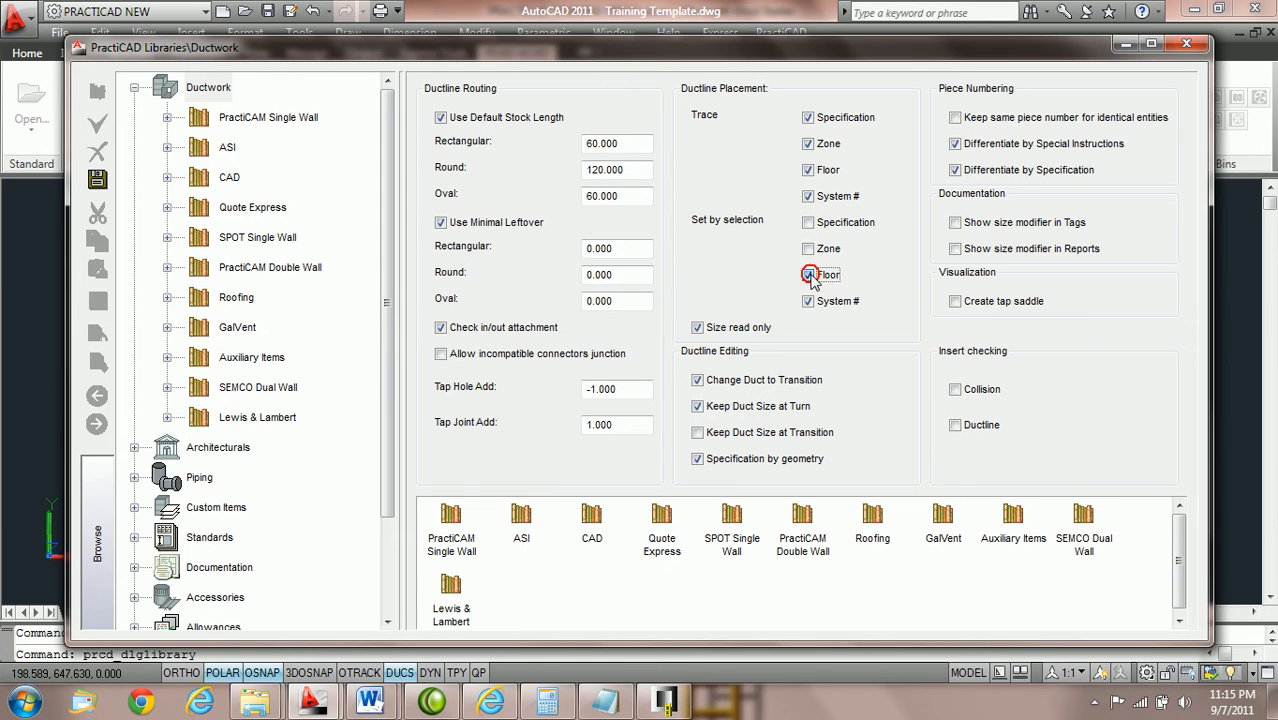
click(808, 275)
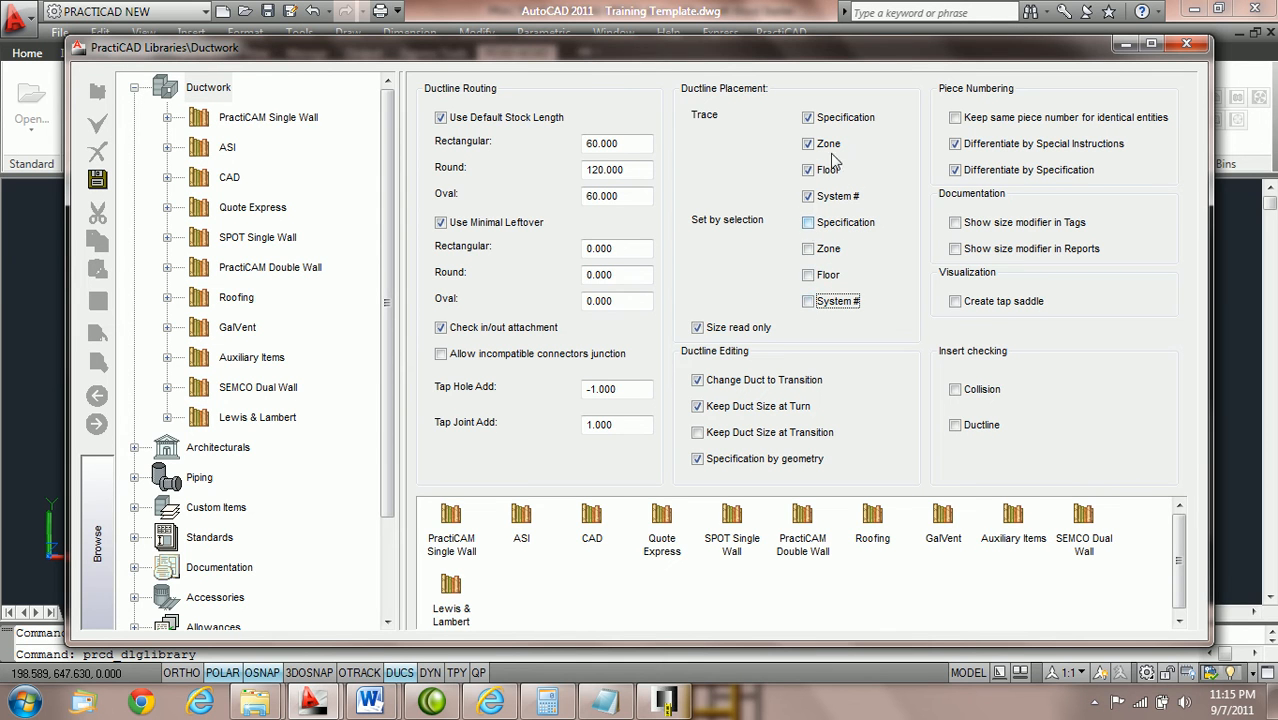
click(808, 143)
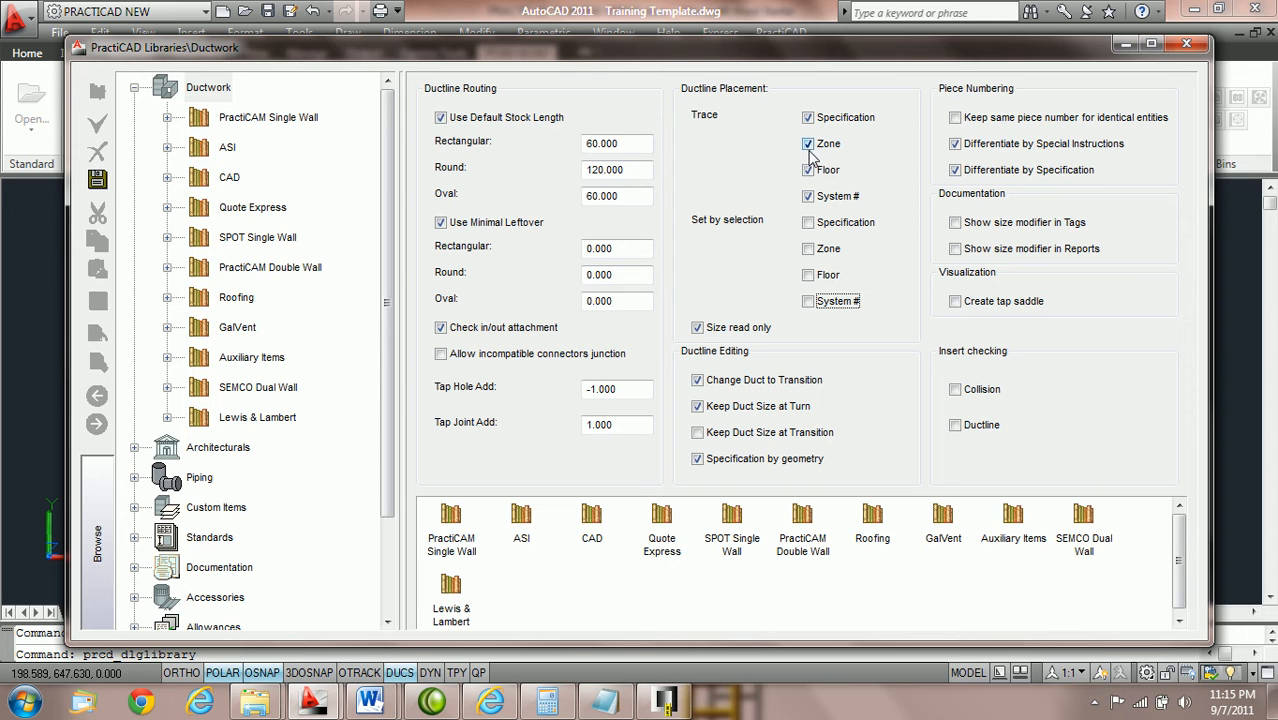
click(808, 169)
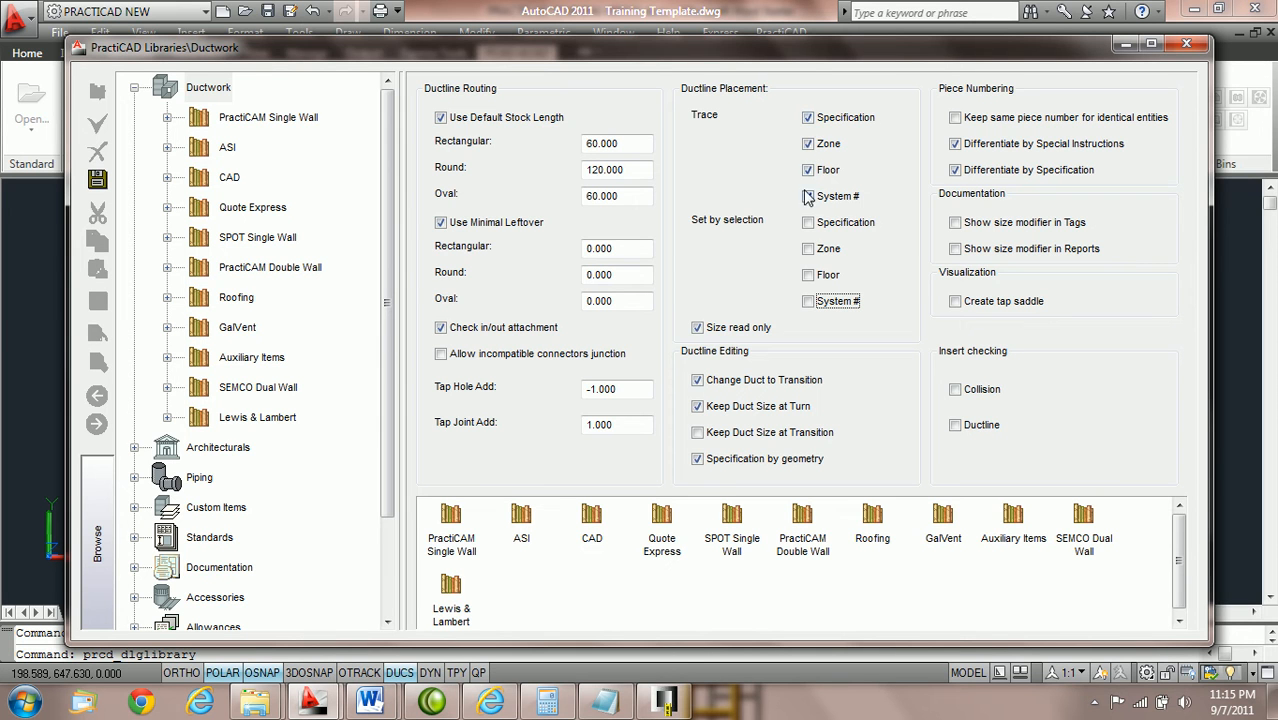
click(808, 143)
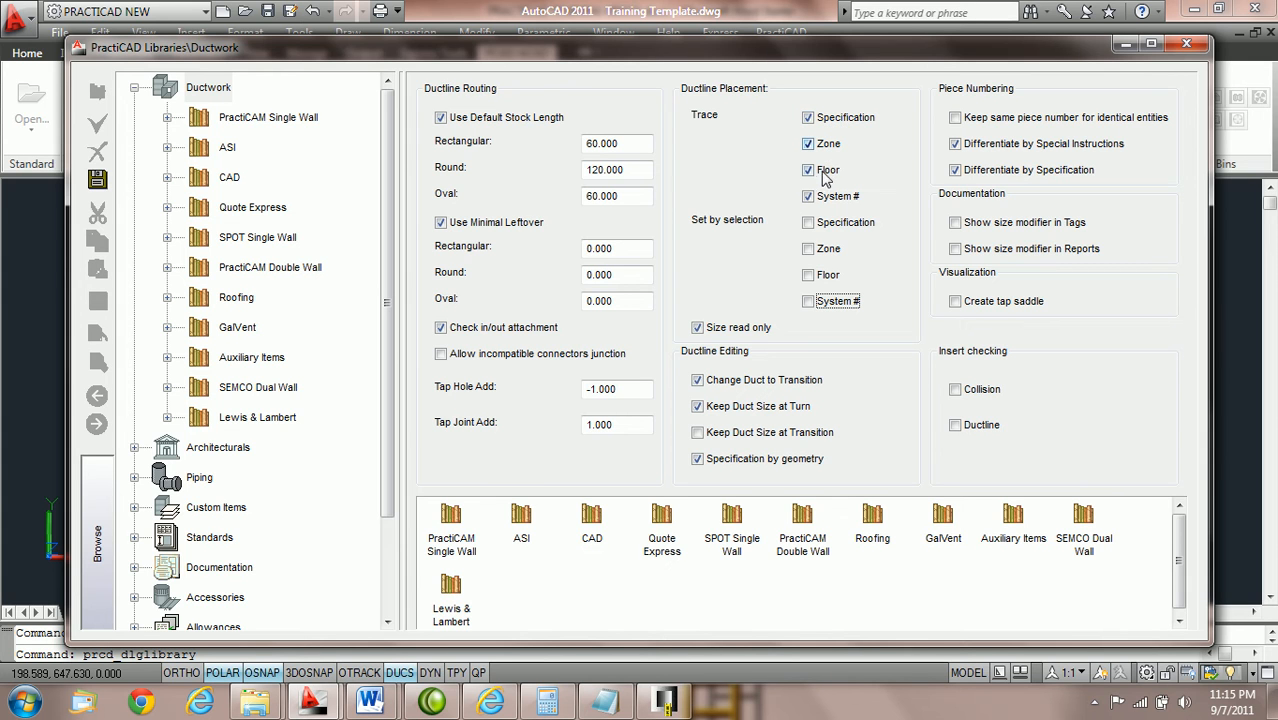
click(808, 196)
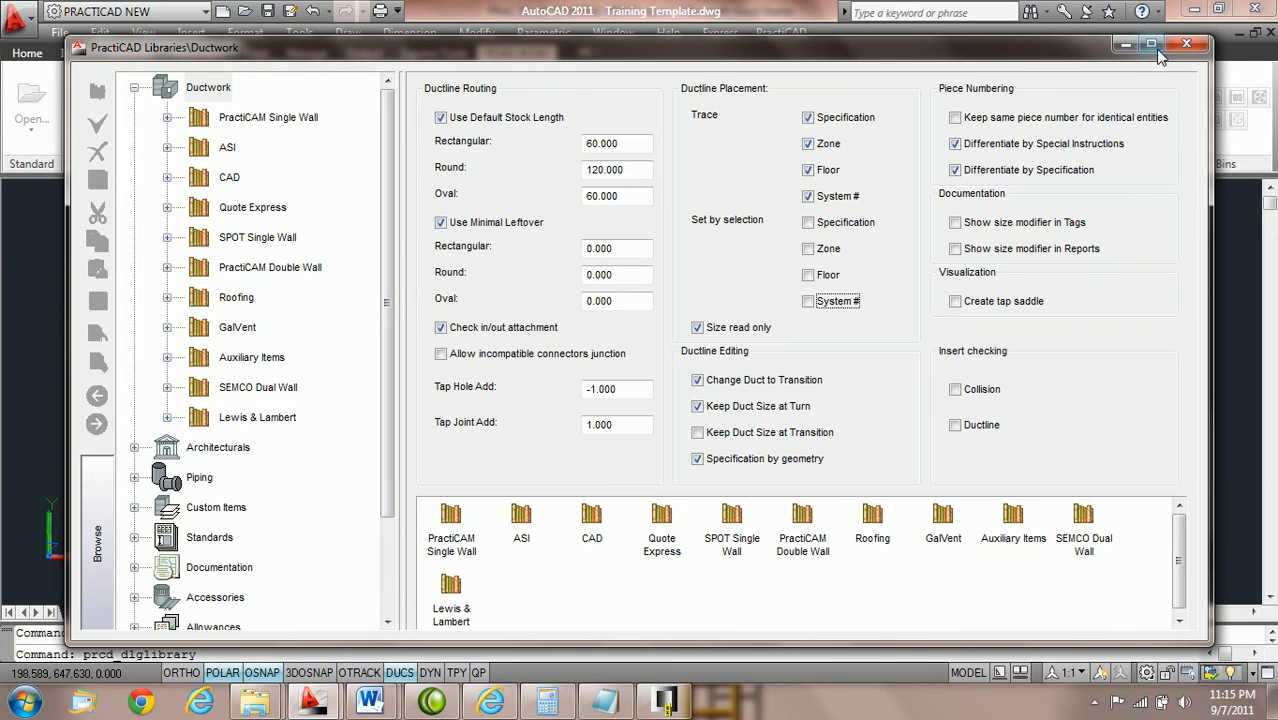
click(1187, 44)
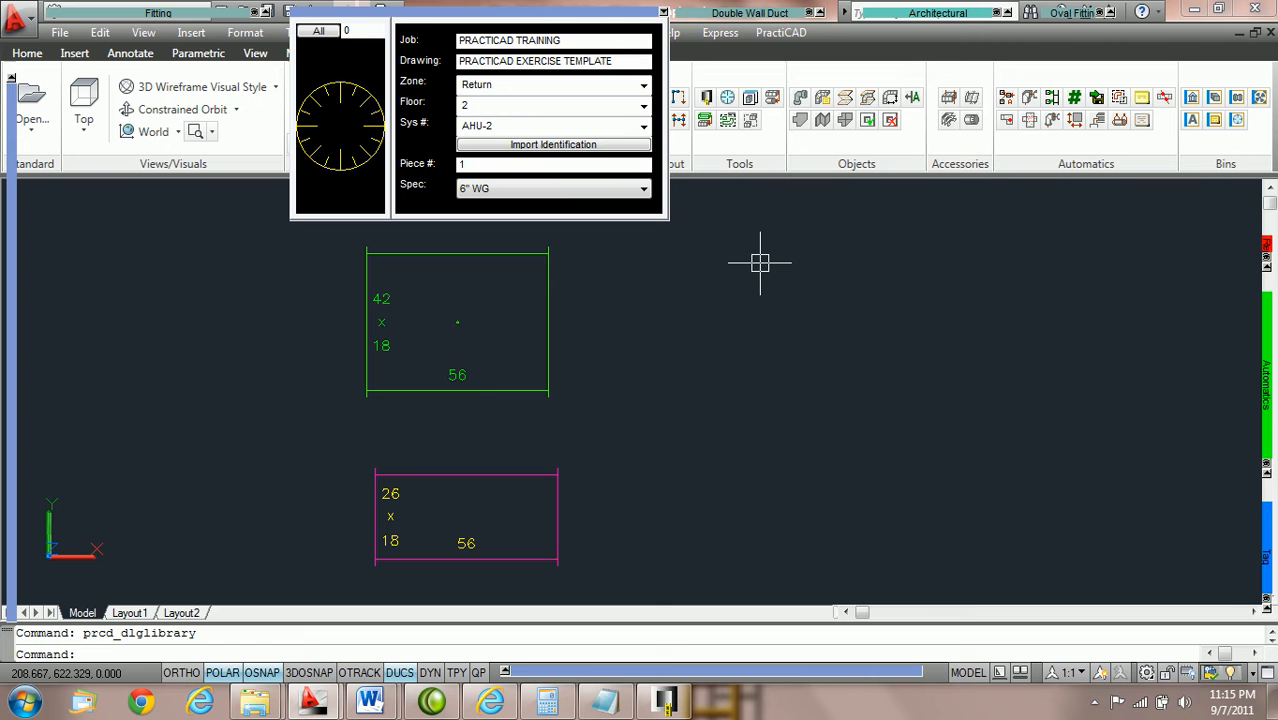
mouse_move(651, 312)
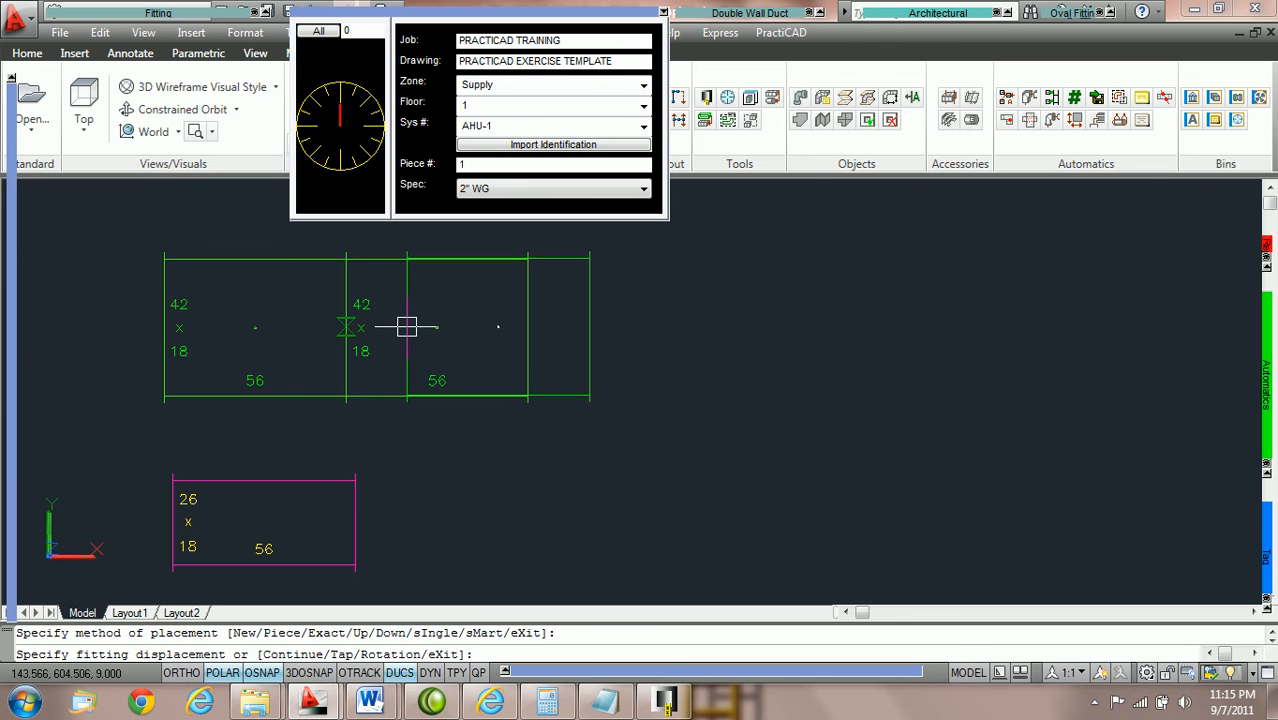
- Finish the new duct piece on the green supply run so it reads Supply, floor 1, AHU-1
key(Escape)
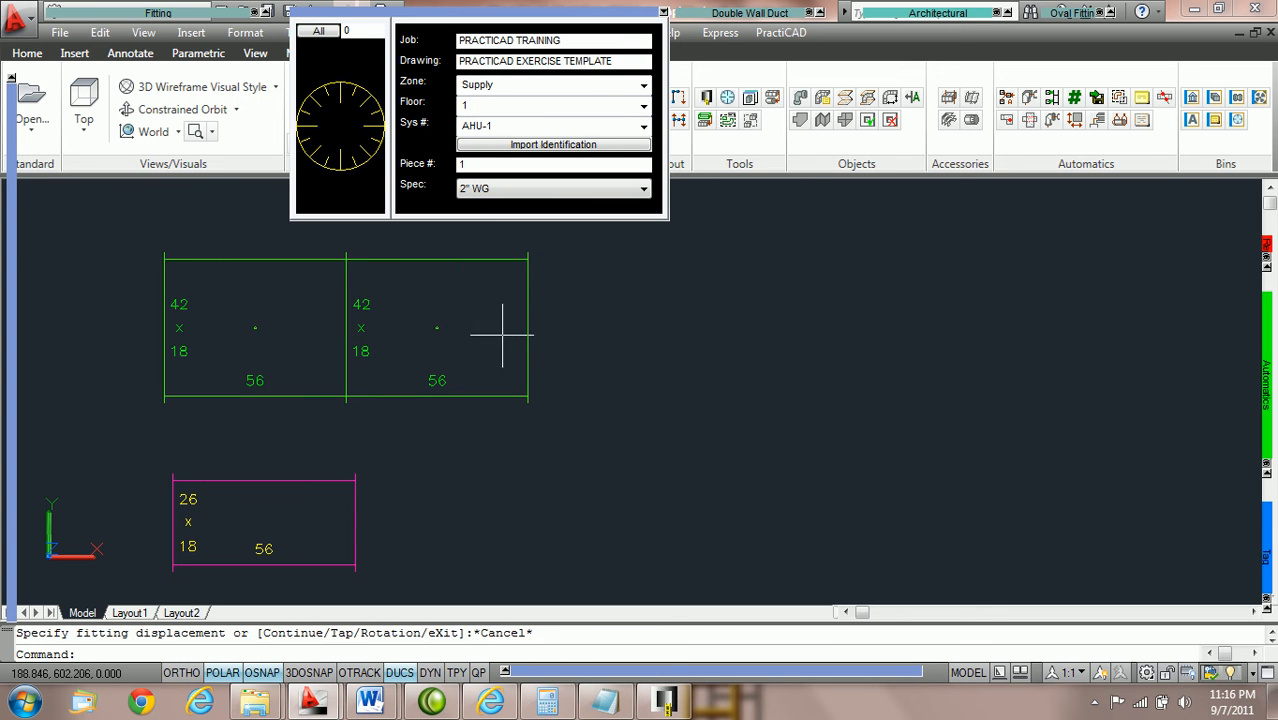
mouse_move(447, 262)
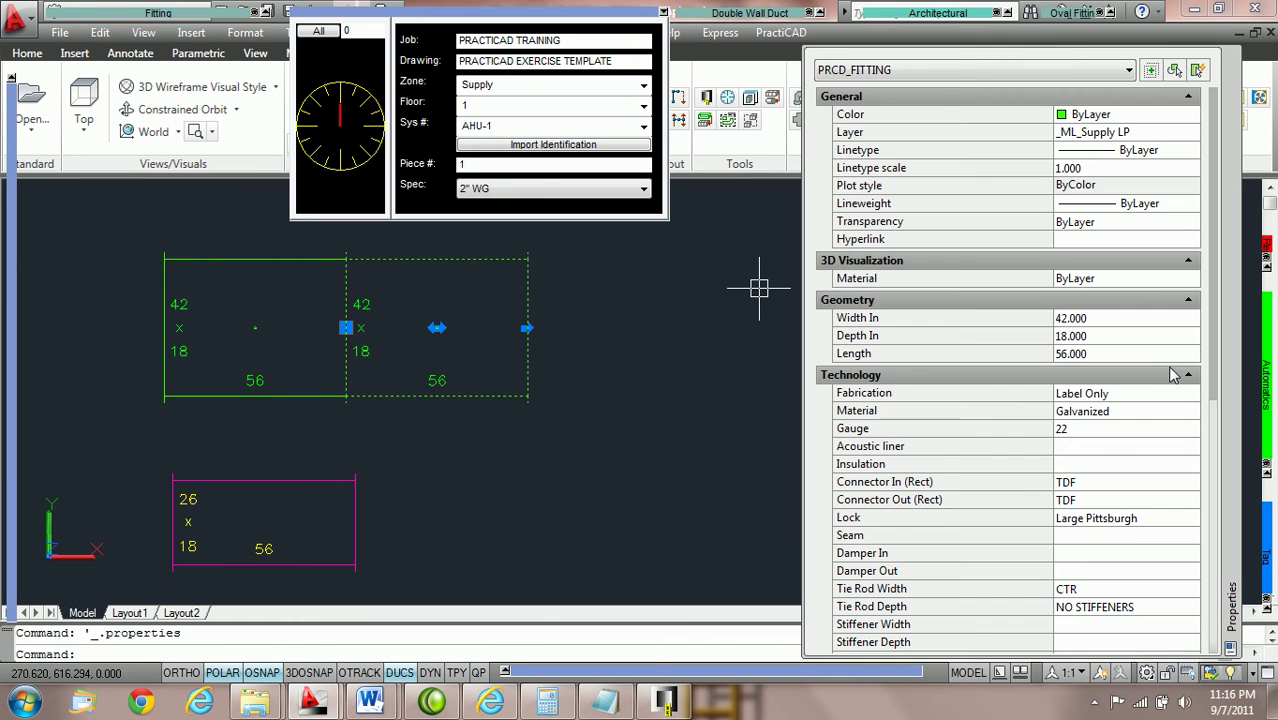
scroll(down, 3)
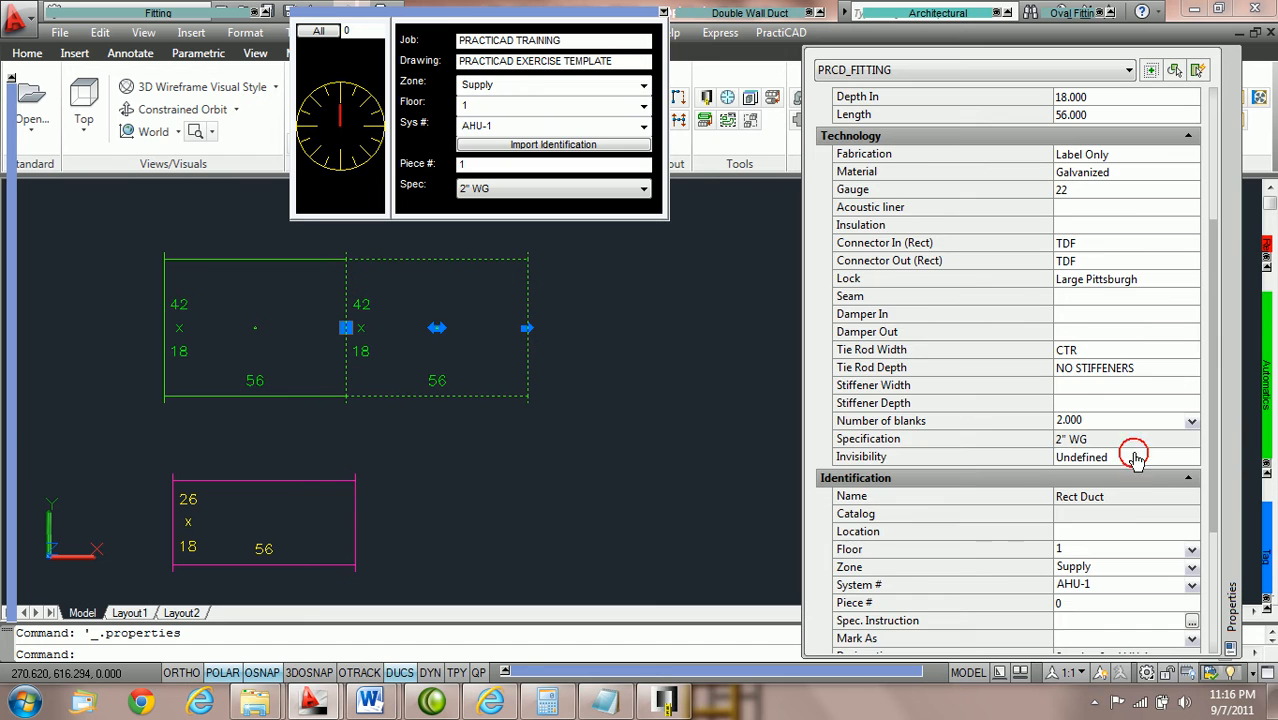
scroll(down, 3)
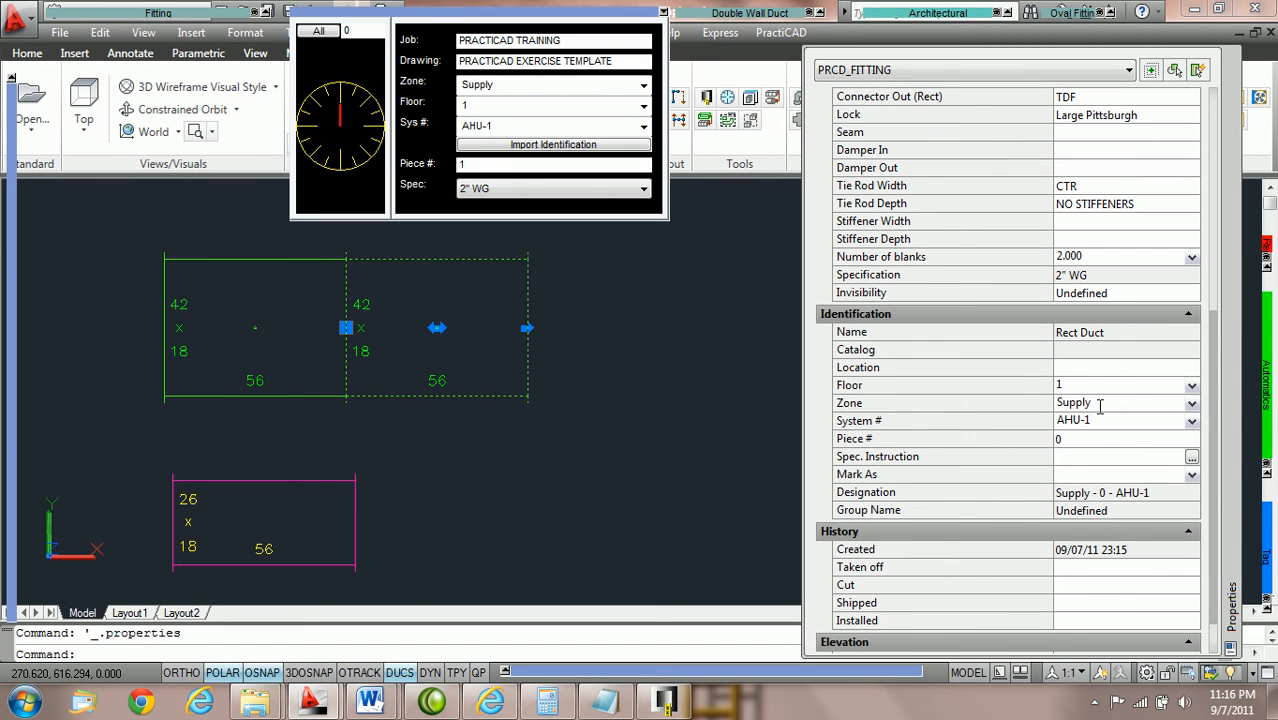
mouse_move(1083, 385)
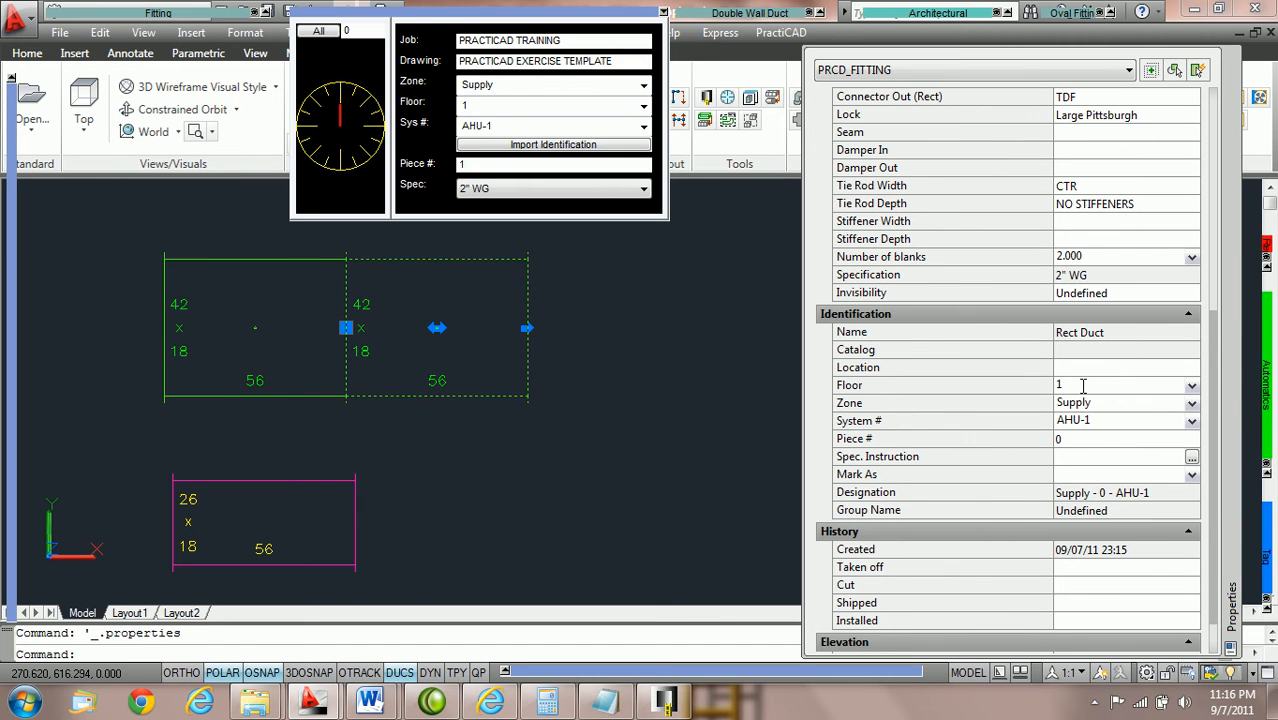
mouse_move(1110, 419)
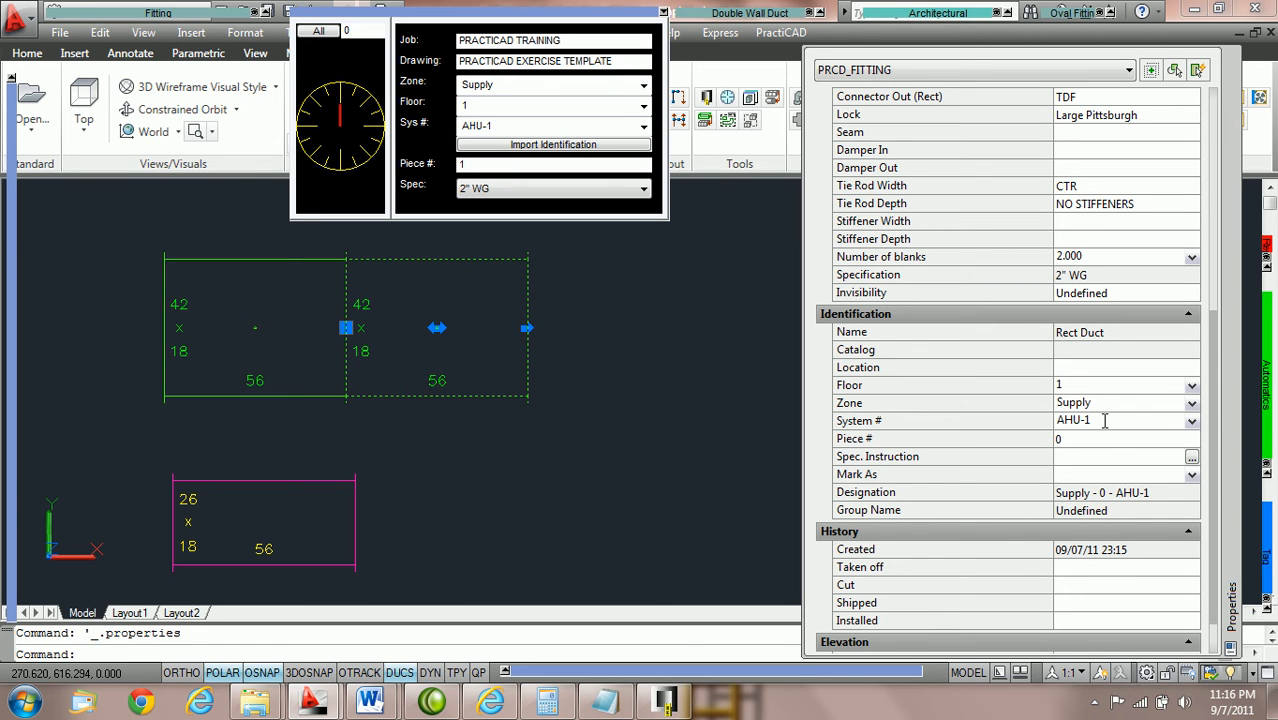
mouse_move(723, 406)
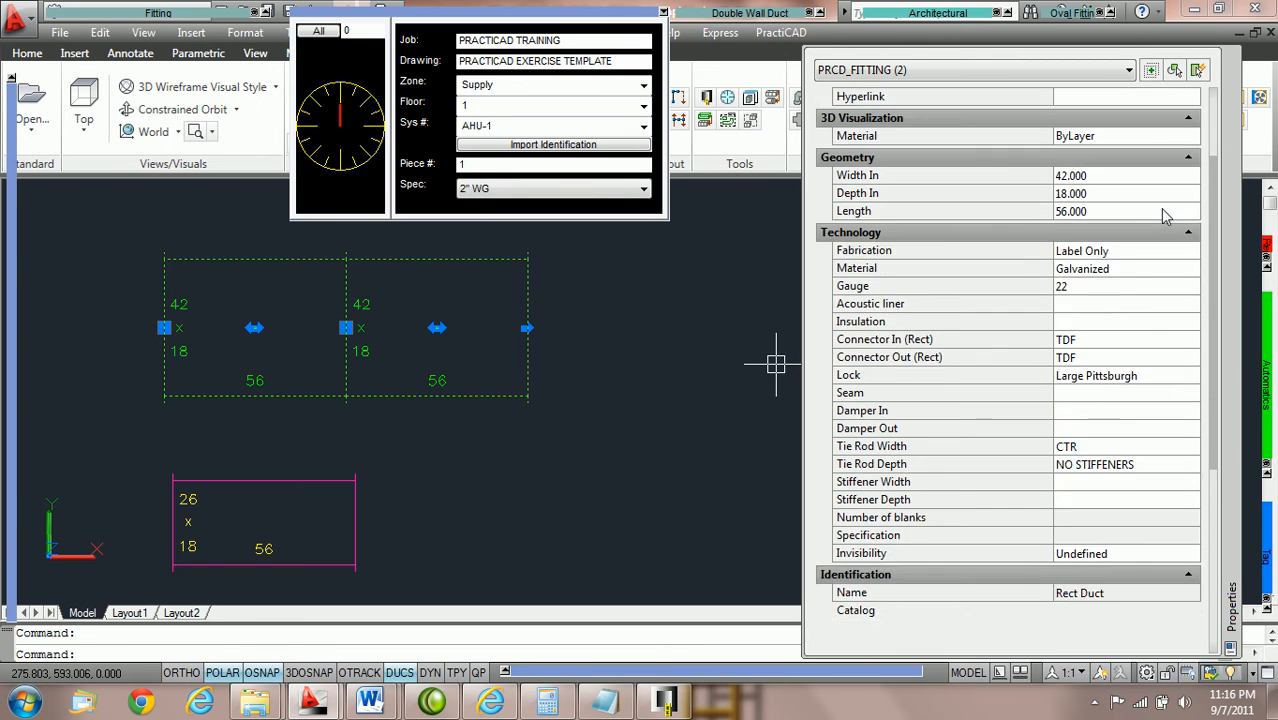
scroll(down, 3)
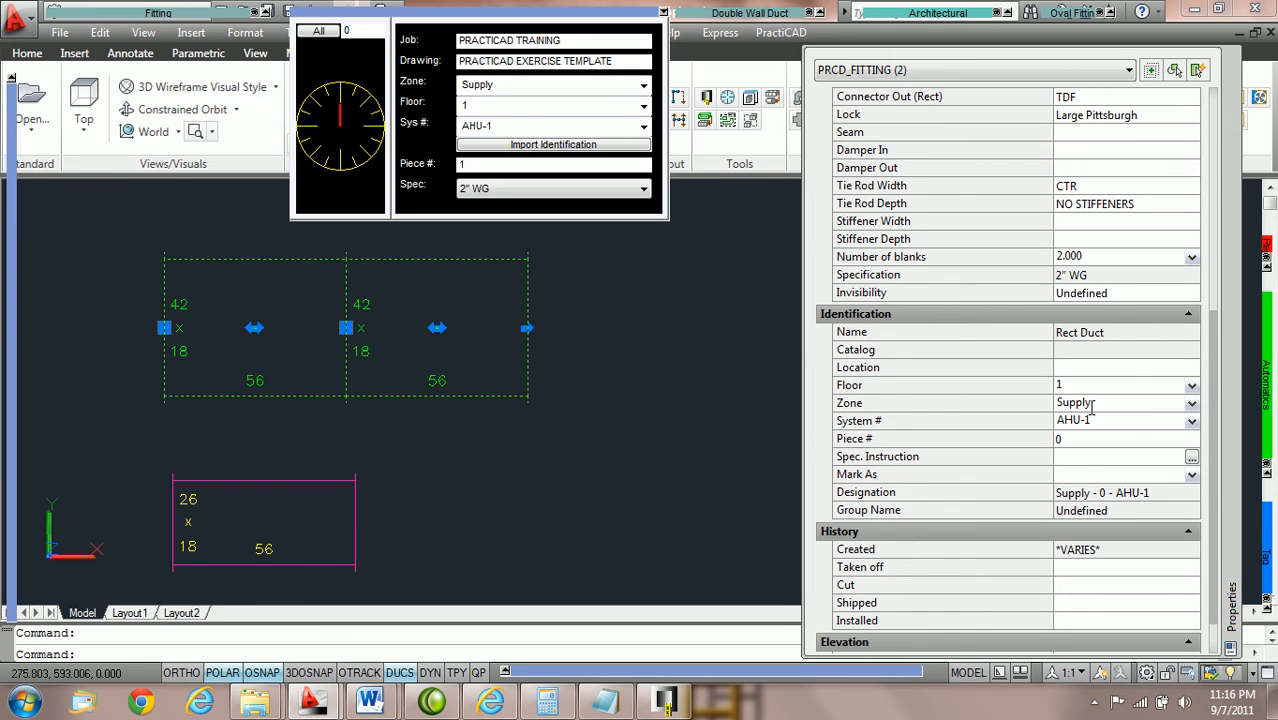
mouse_move(225, 333)
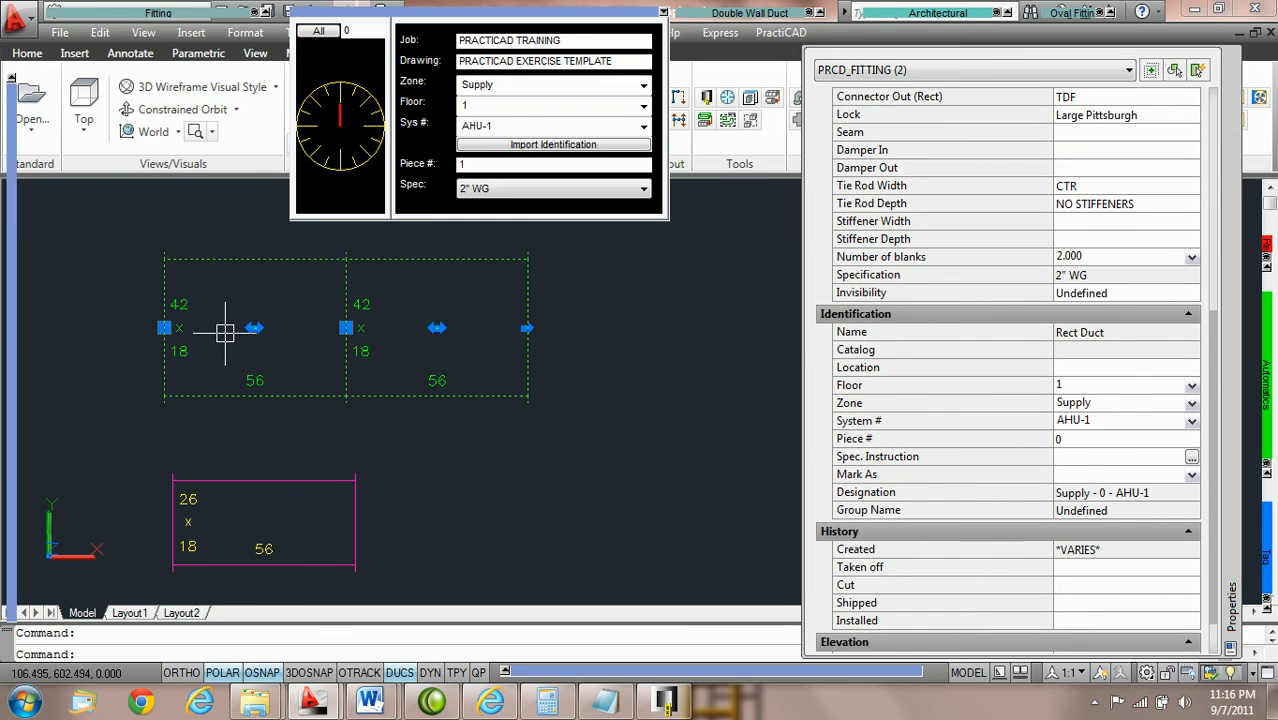
key(Escape)
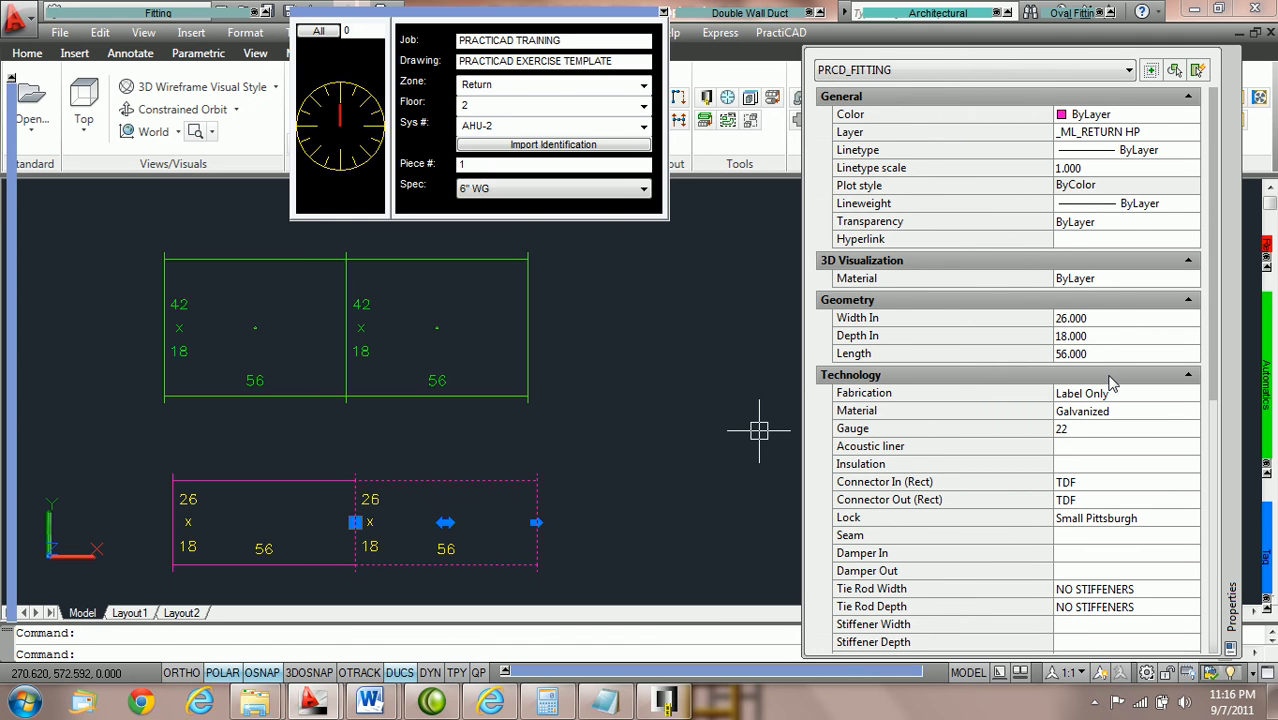
- Review Zone Return, floor 2 and AHU-2 in the Properties palette for the new return piece, then end the command
scroll(down, 3)
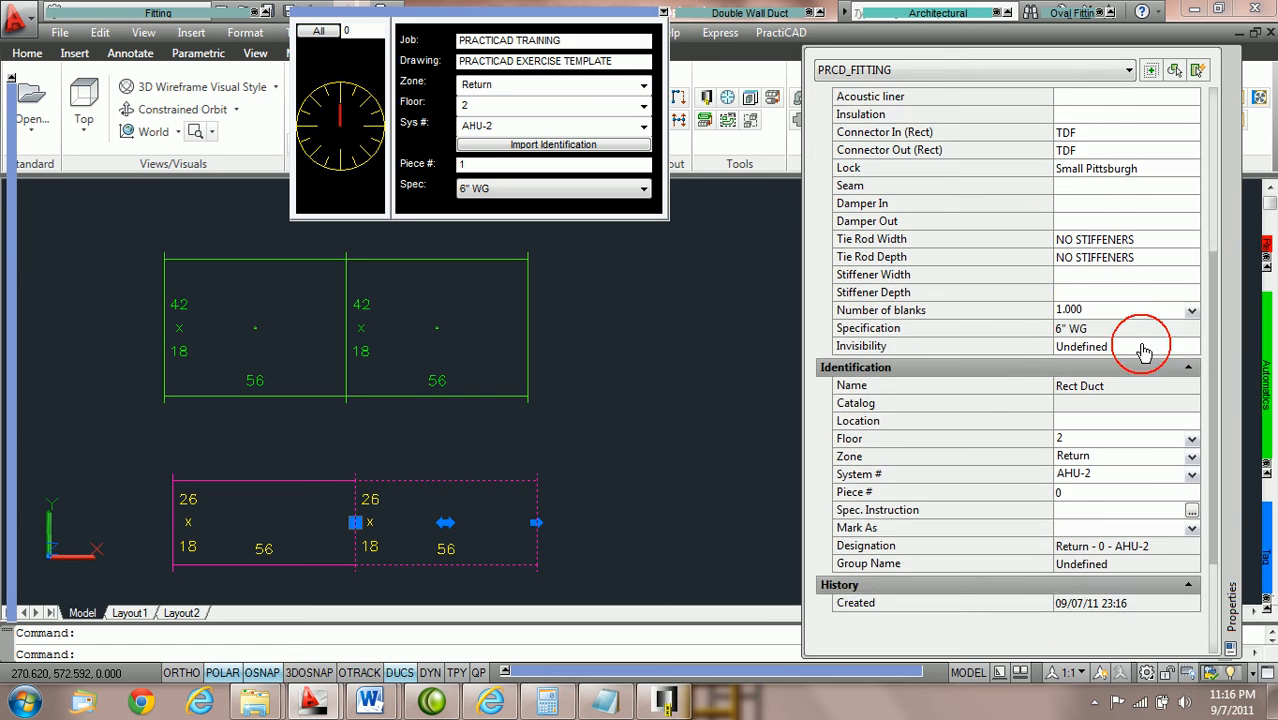
scroll(down, 3)
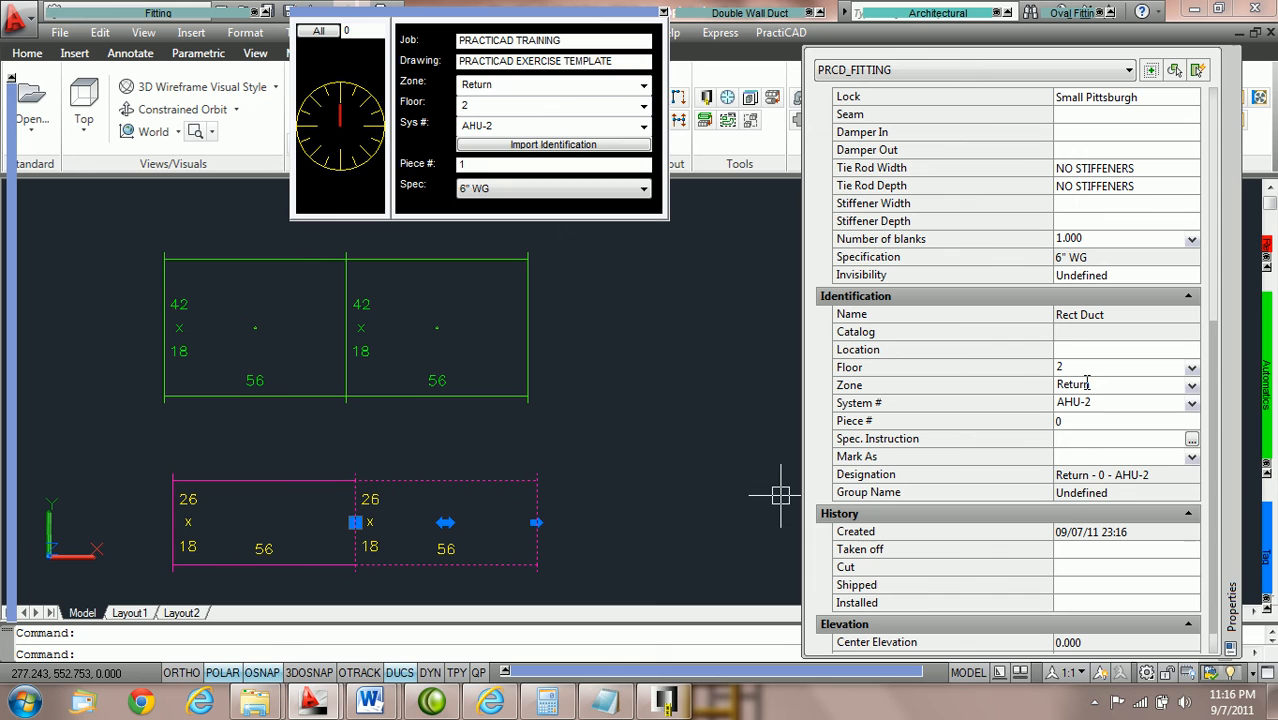
mouse_move(1093, 405)
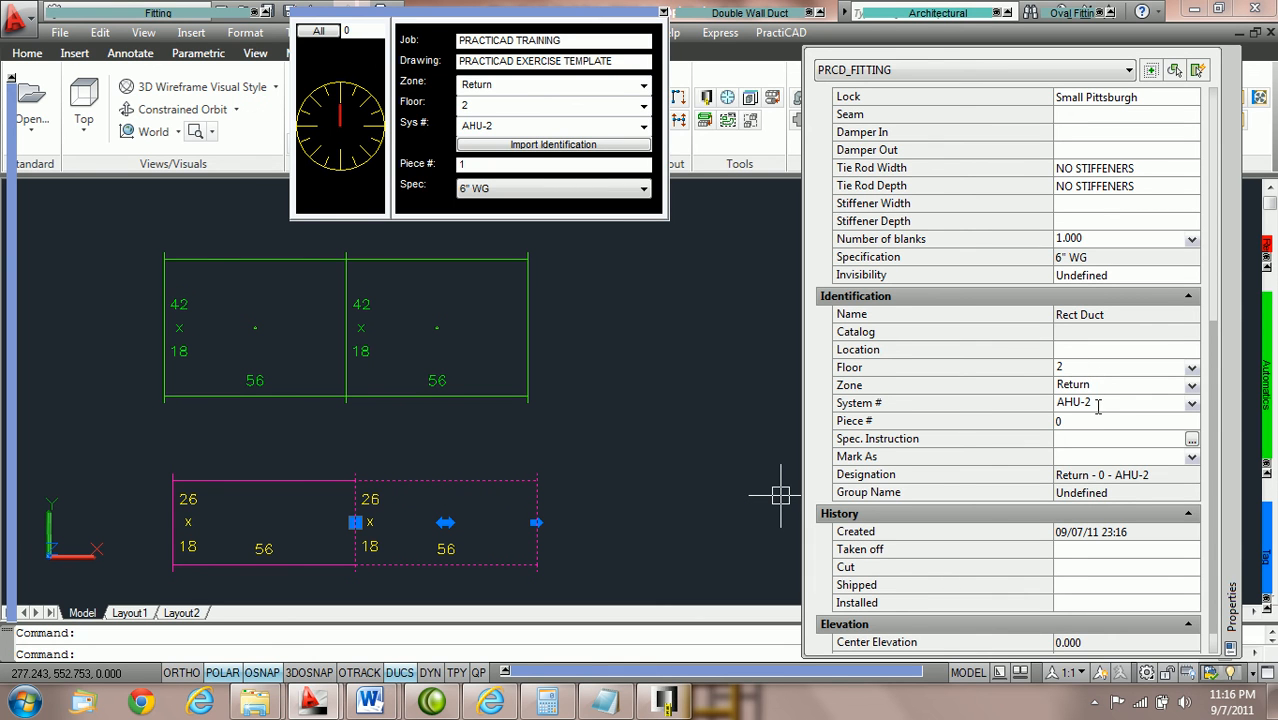
mouse_move(270, 478)
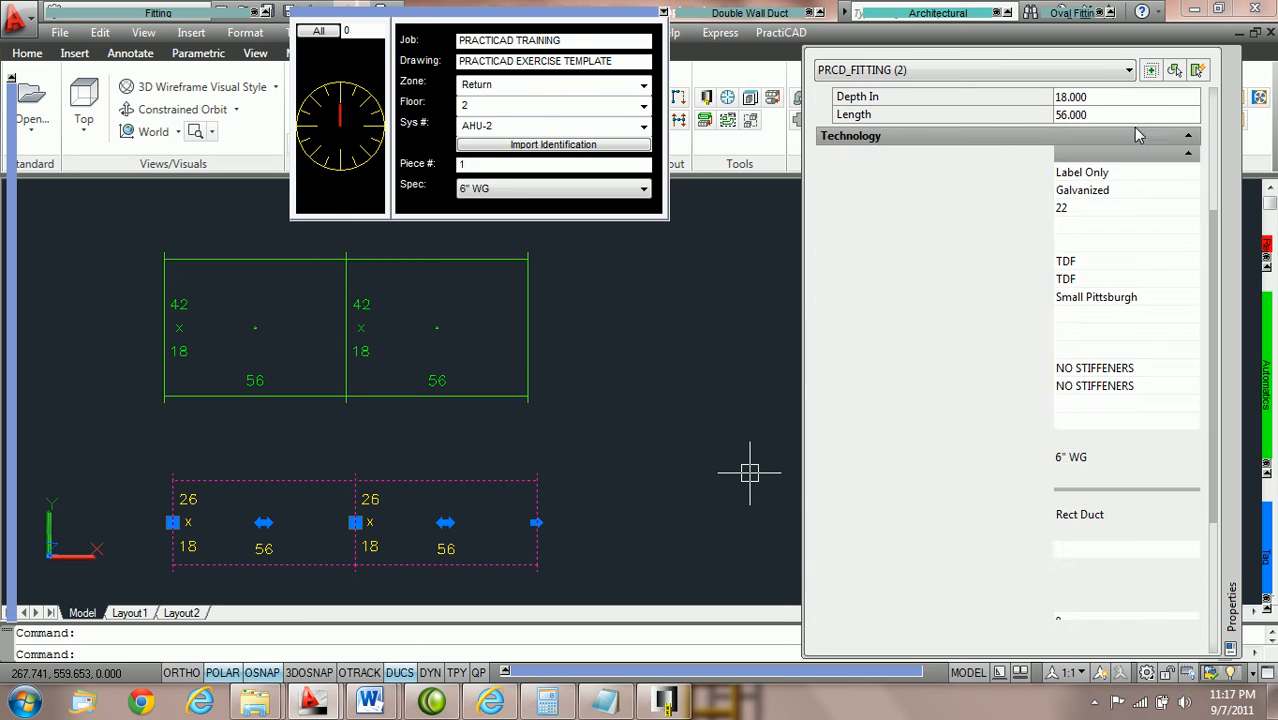
scroll(down, 3)
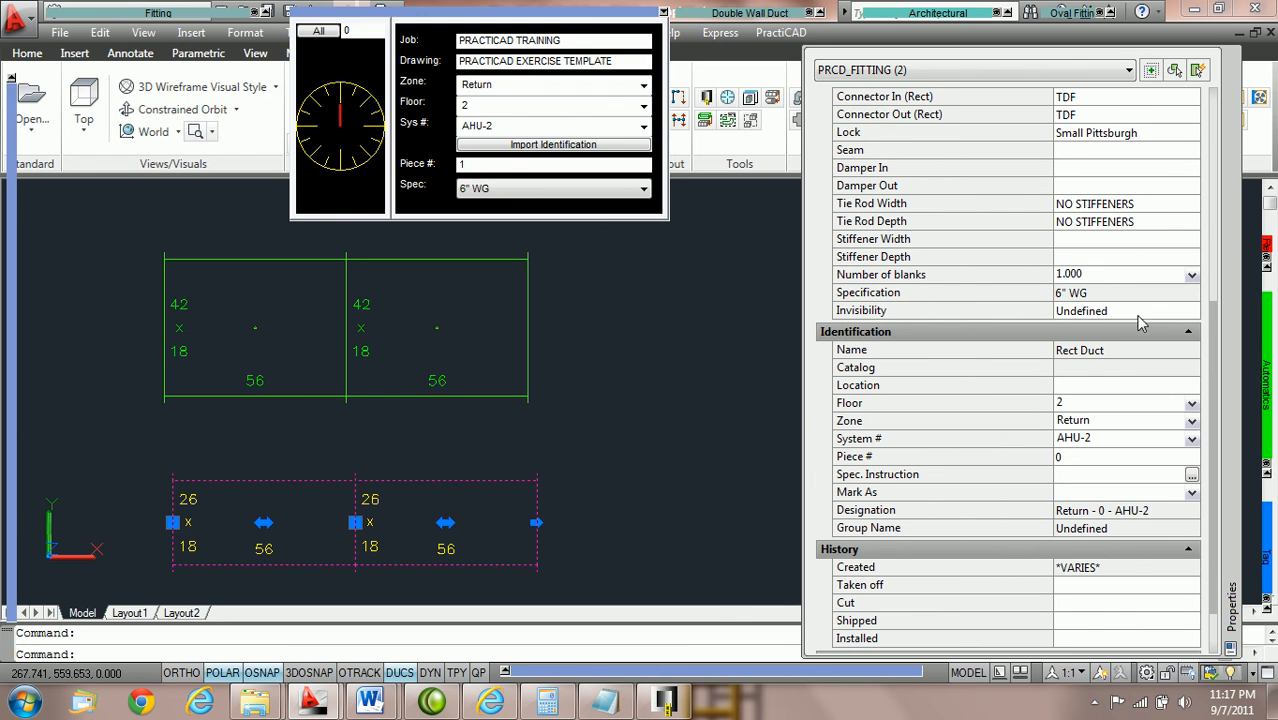
mouse_move(690, 458)
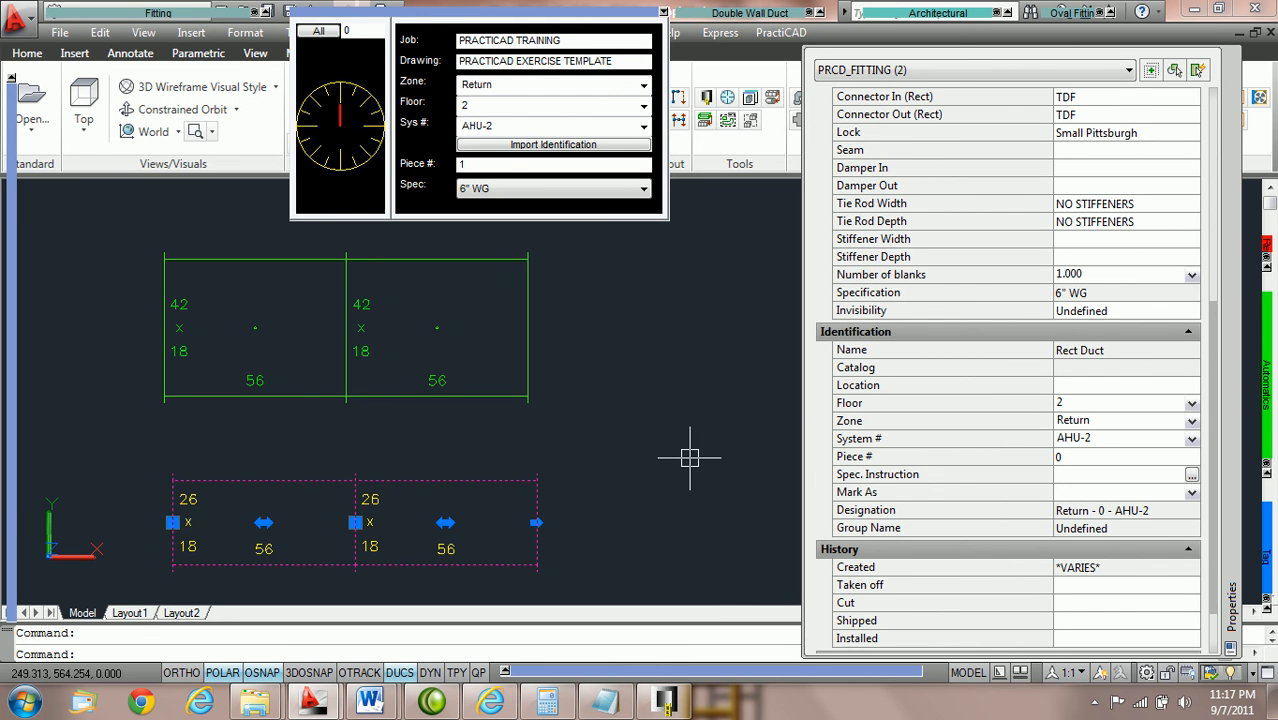
mouse_move(647, 448)
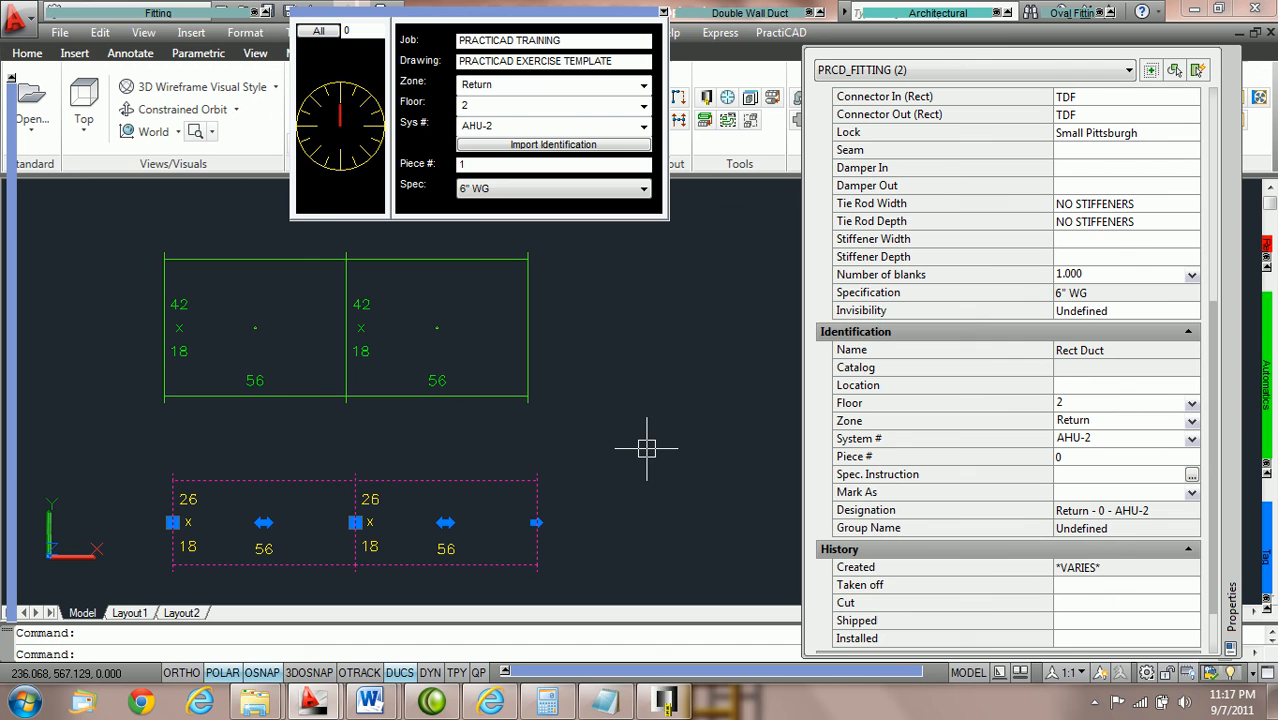
mouse_move(305, 413)
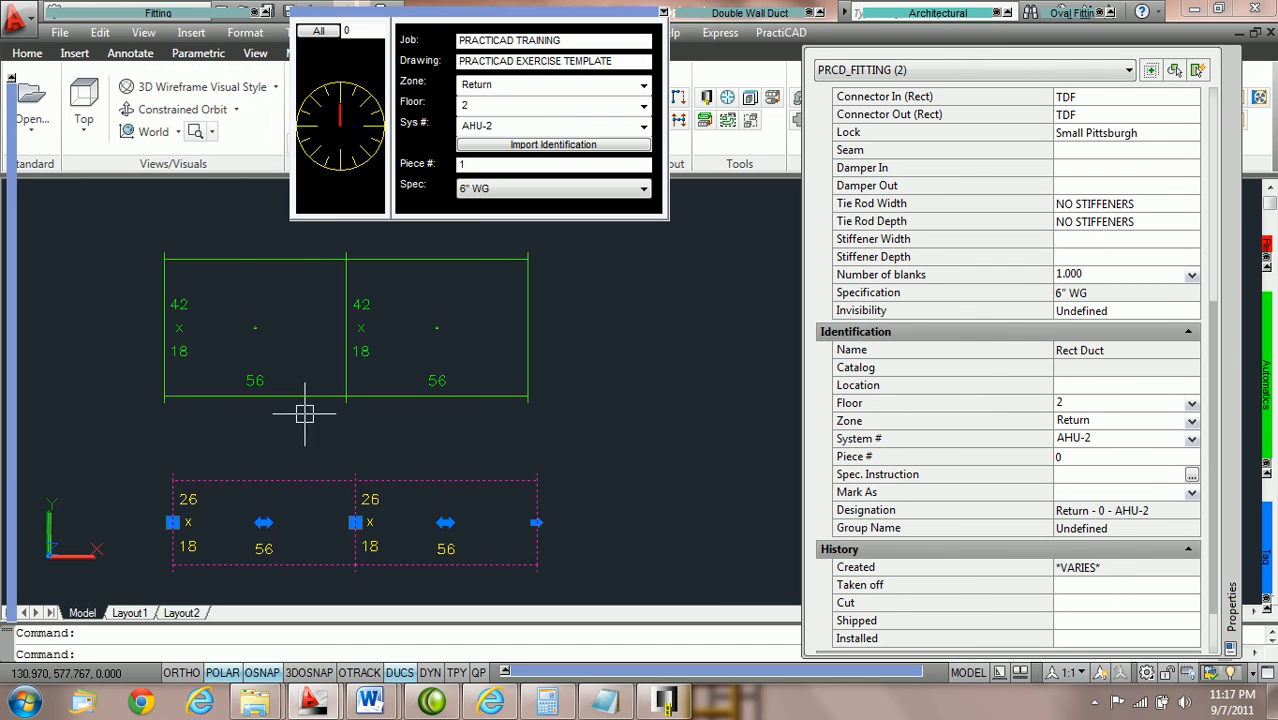
mouse_move(314, 408)
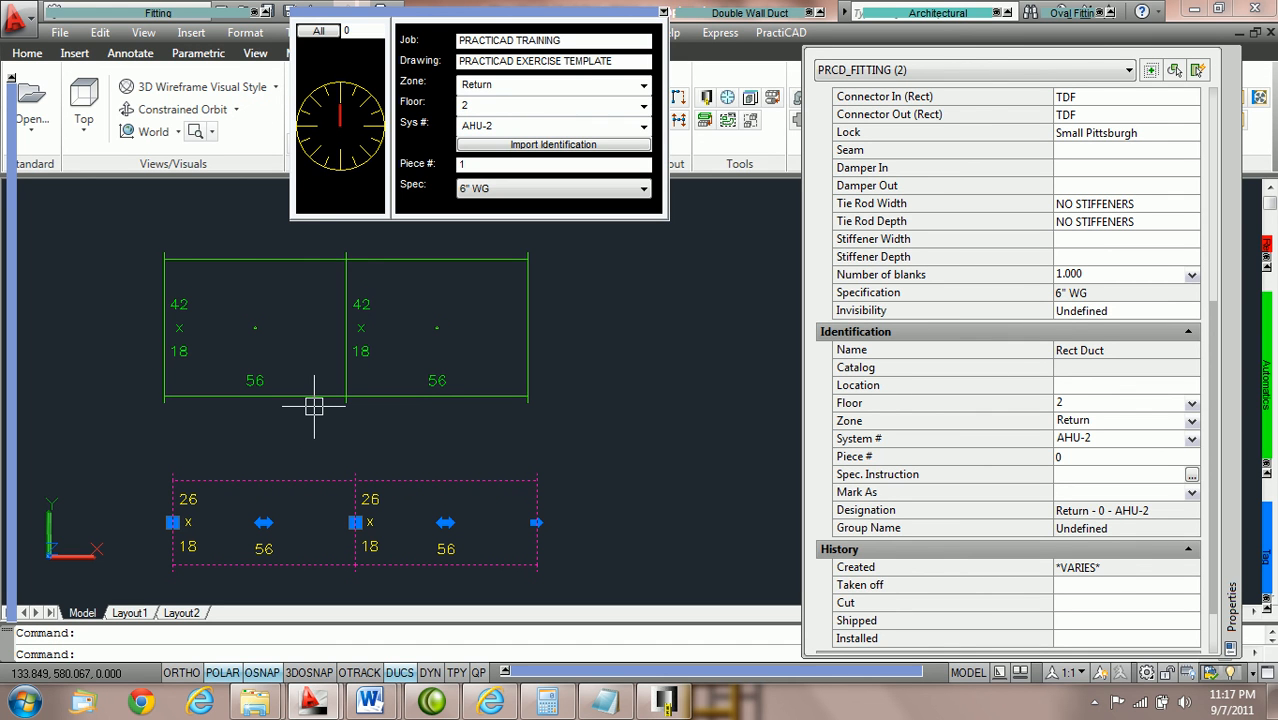
mouse_move(337, 408)
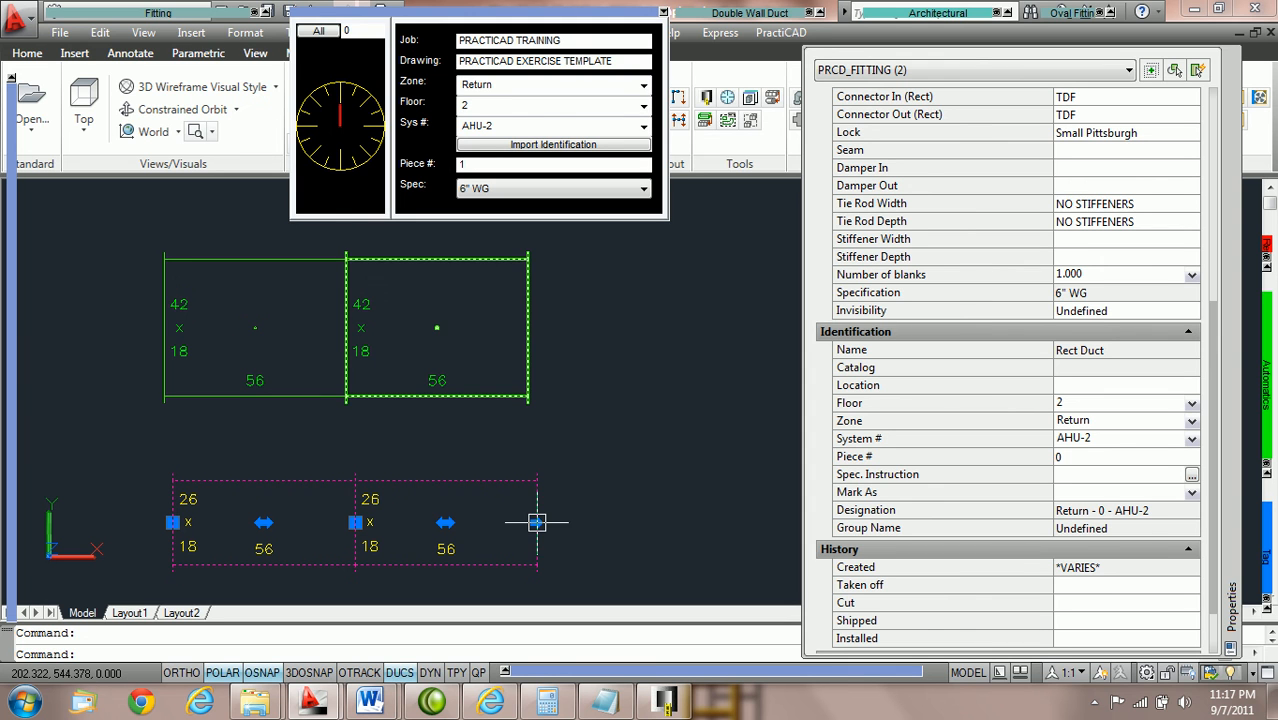
key(Escape)
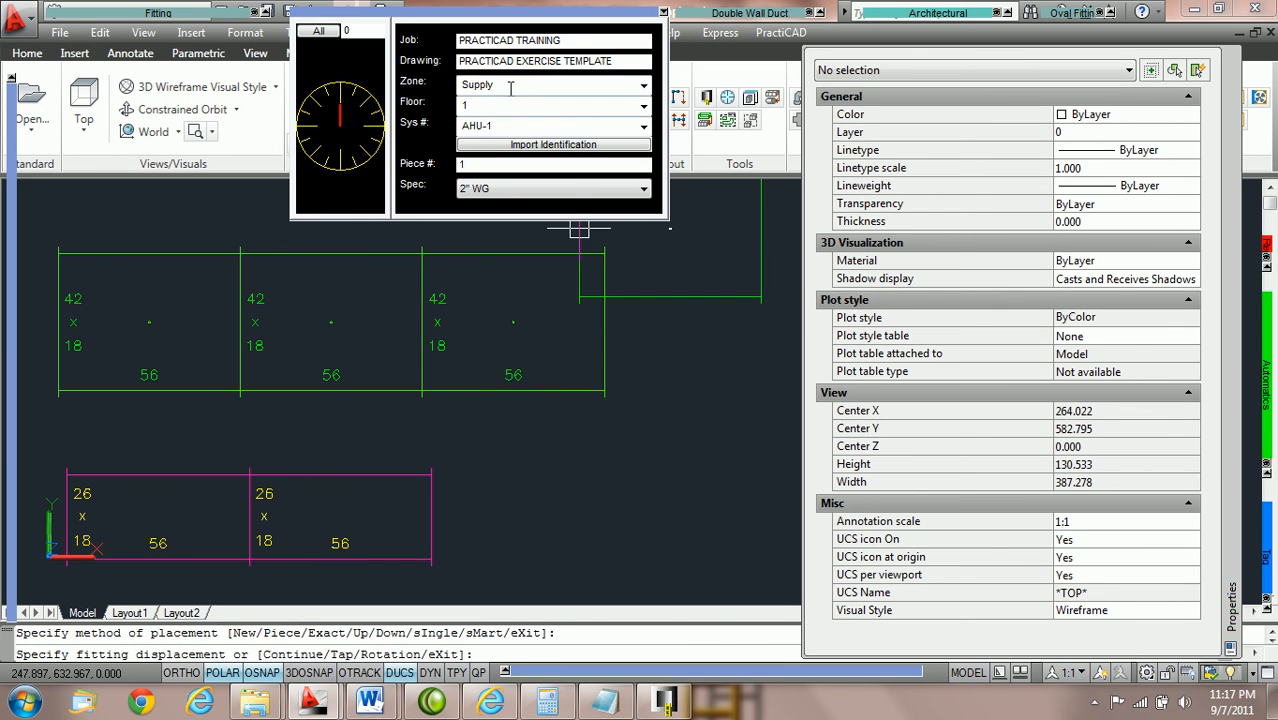
mouse_move(532, 453)
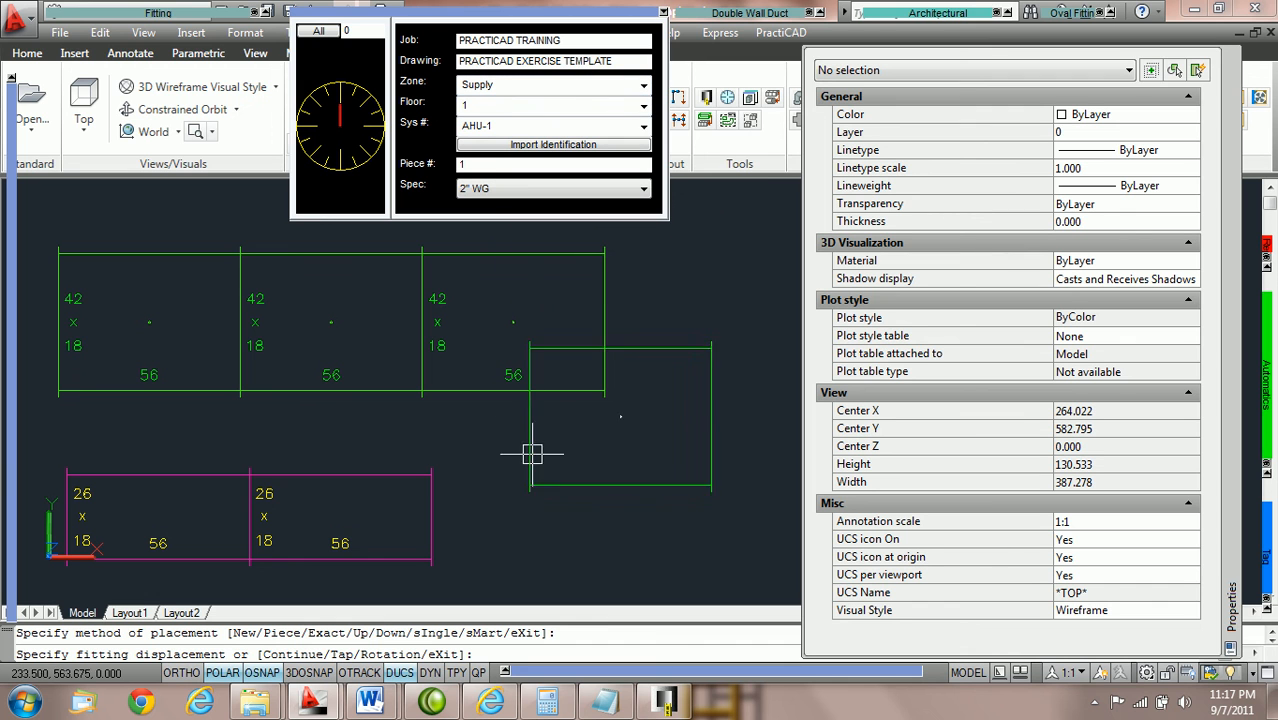